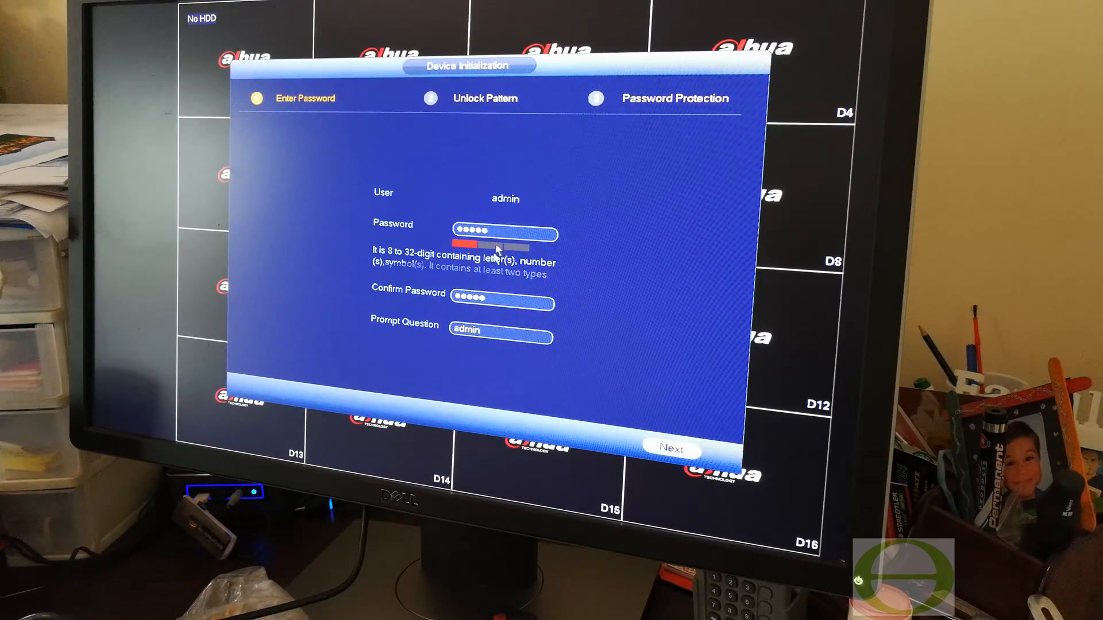
# Change the prompt question to 888888 and empty both admin password fields.
pyautogui.click(504, 235)
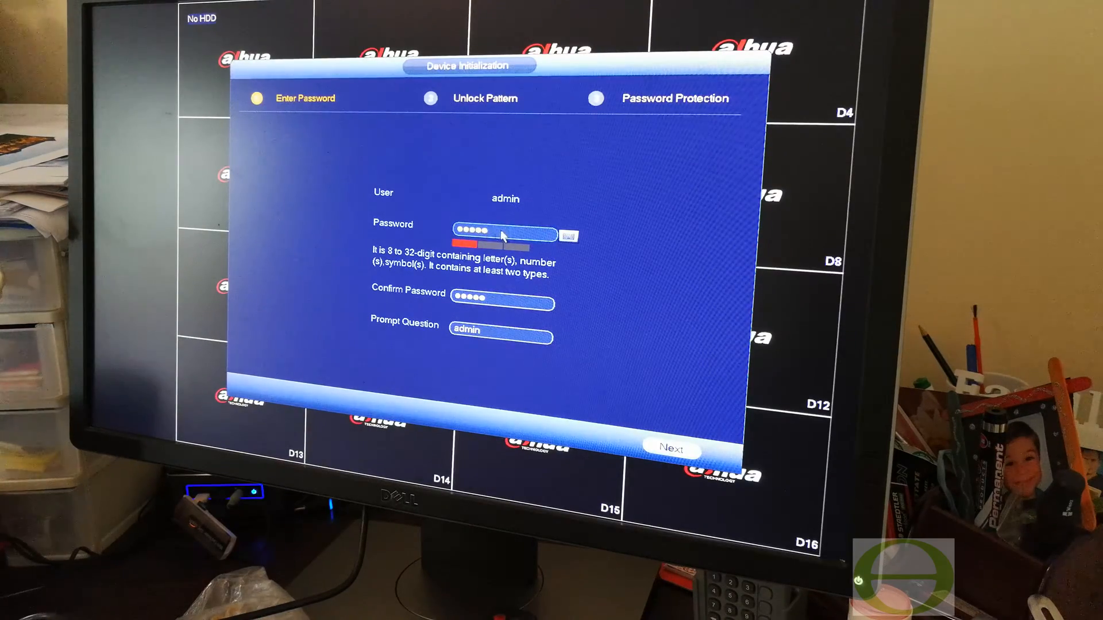
pyautogui.write('888888')
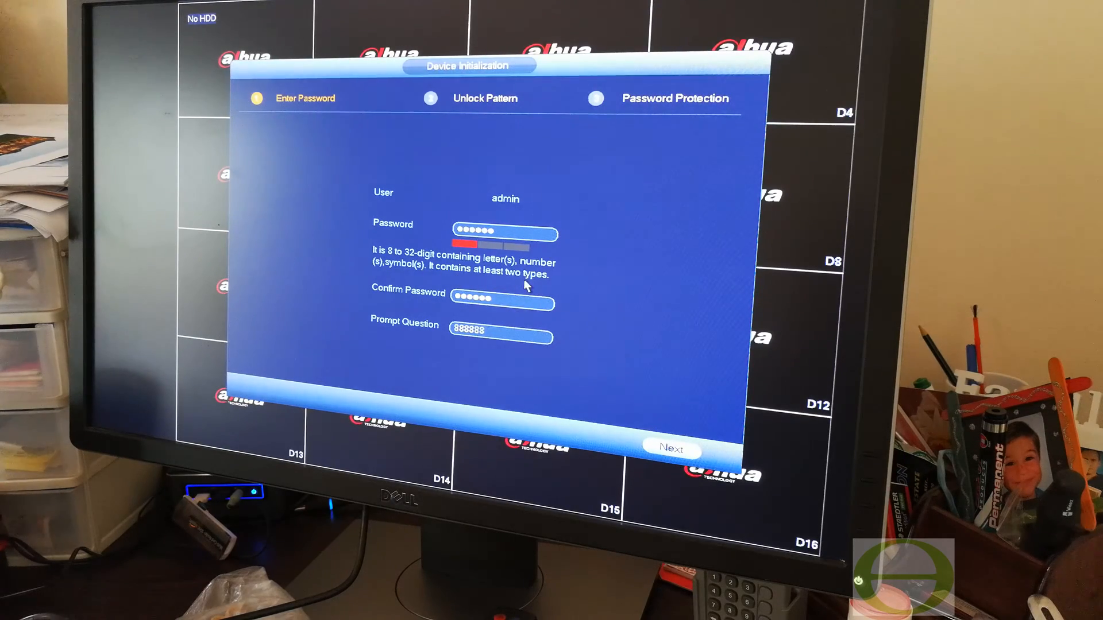
pyautogui.click(504, 234)
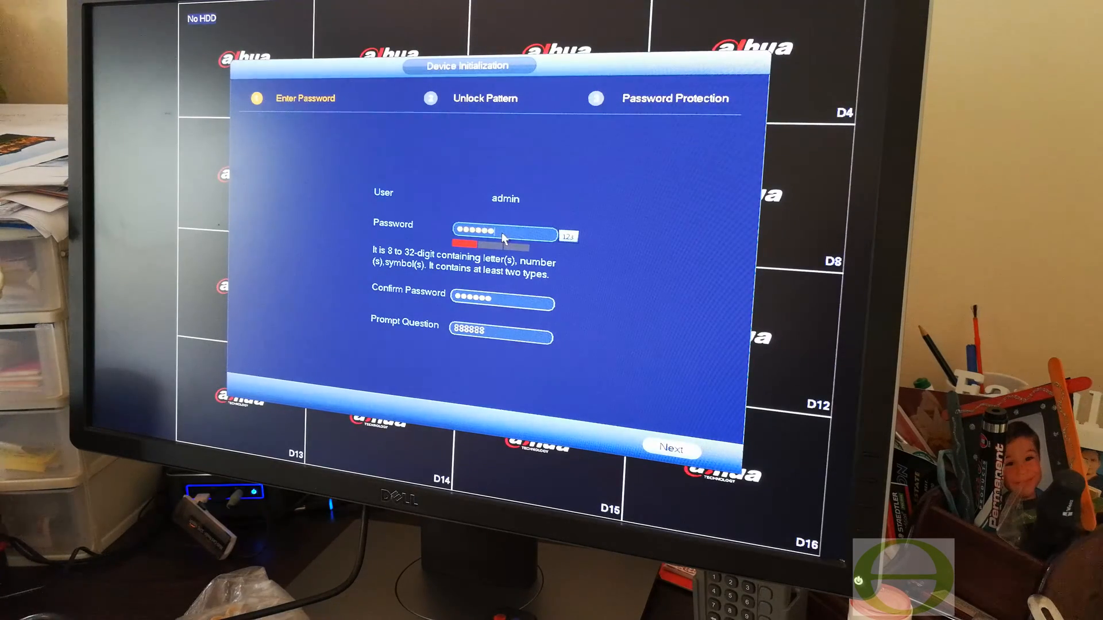
pyautogui.click(501, 232)
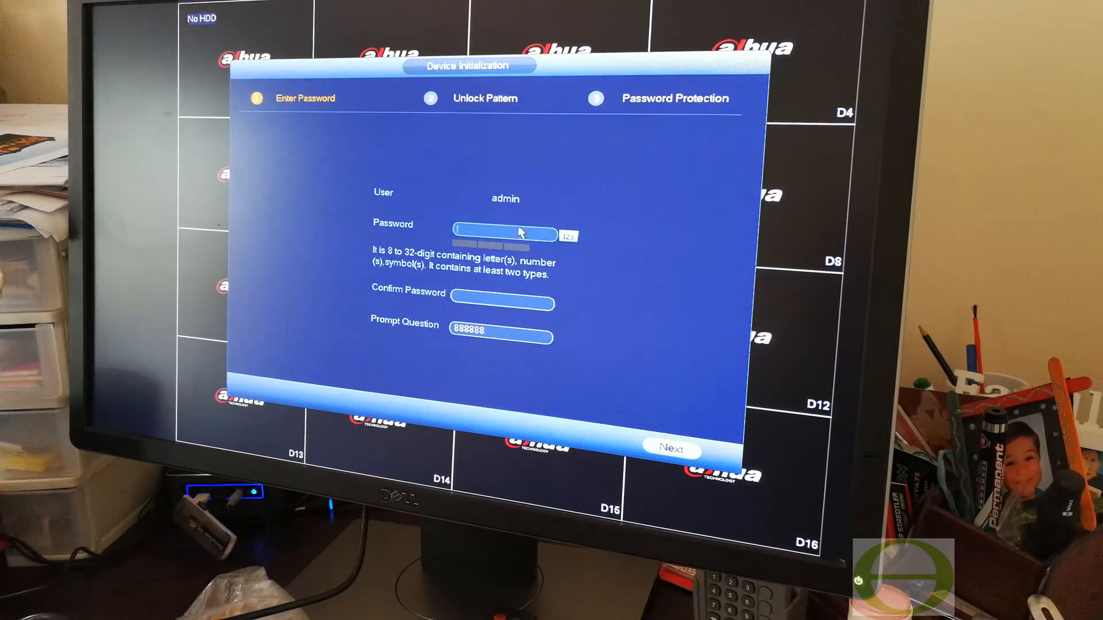
pyautogui.click(501, 234)
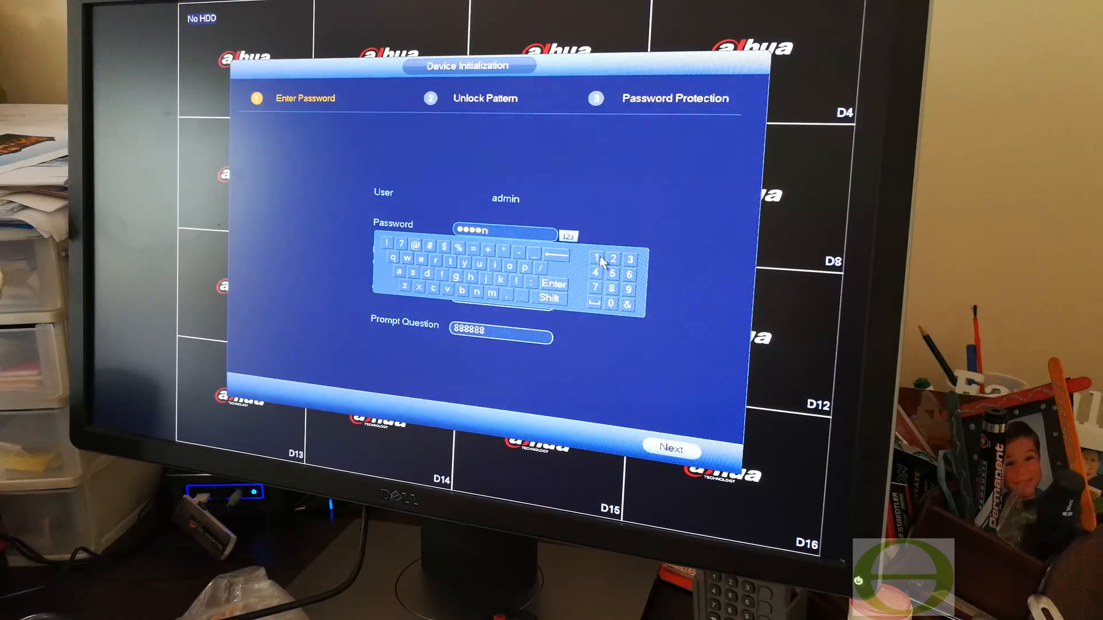
pyautogui.click(611, 301)
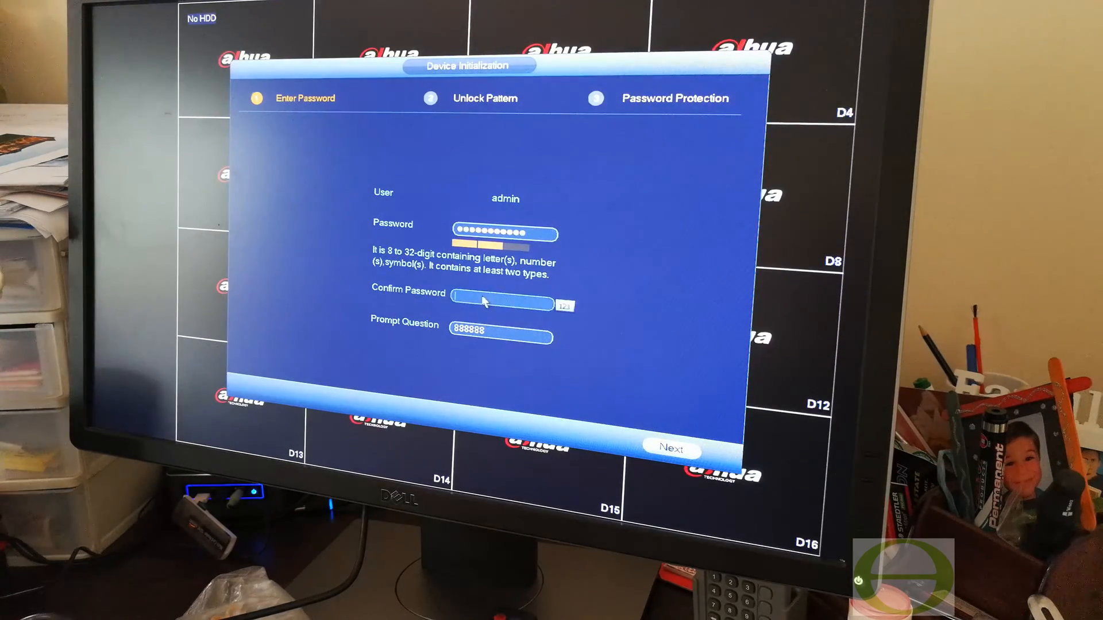
pyautogui.click(499, 294)
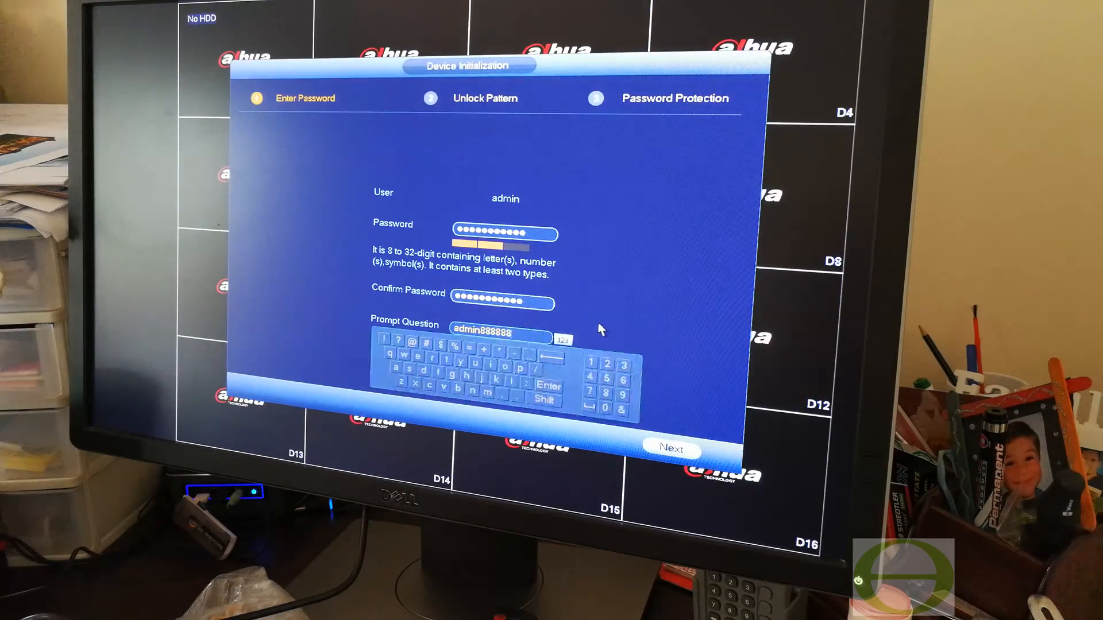
pyautogui.click(670, 451)
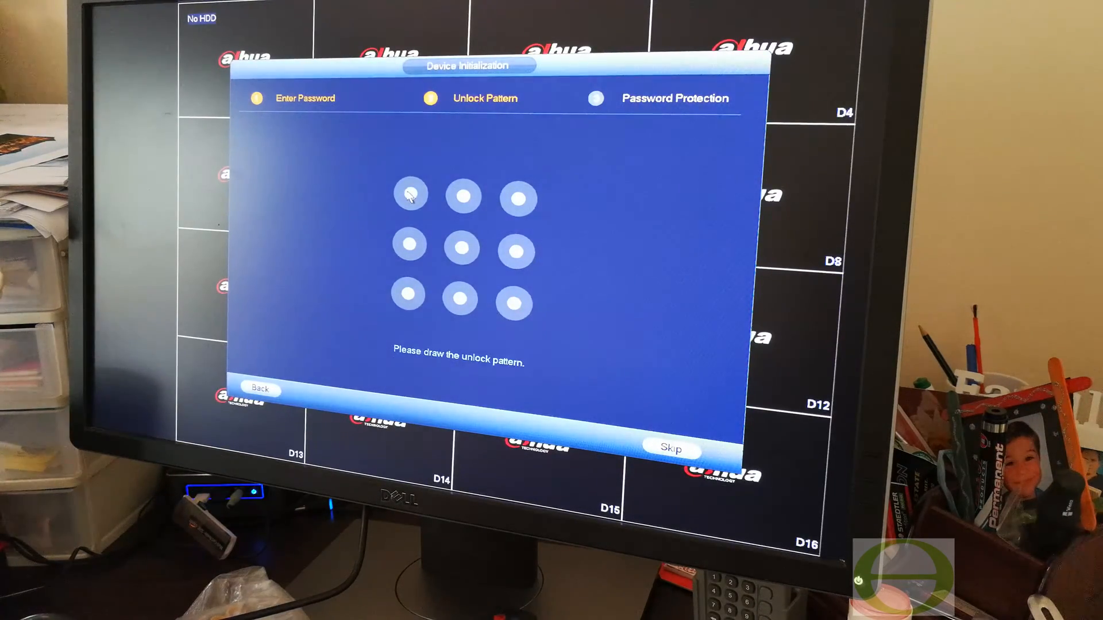
# Draw the unlock pattern twice to confirm it and continue to password protection.
pyautogui.moveTo(408, 198); pyautogui.dragTo(514, 197)
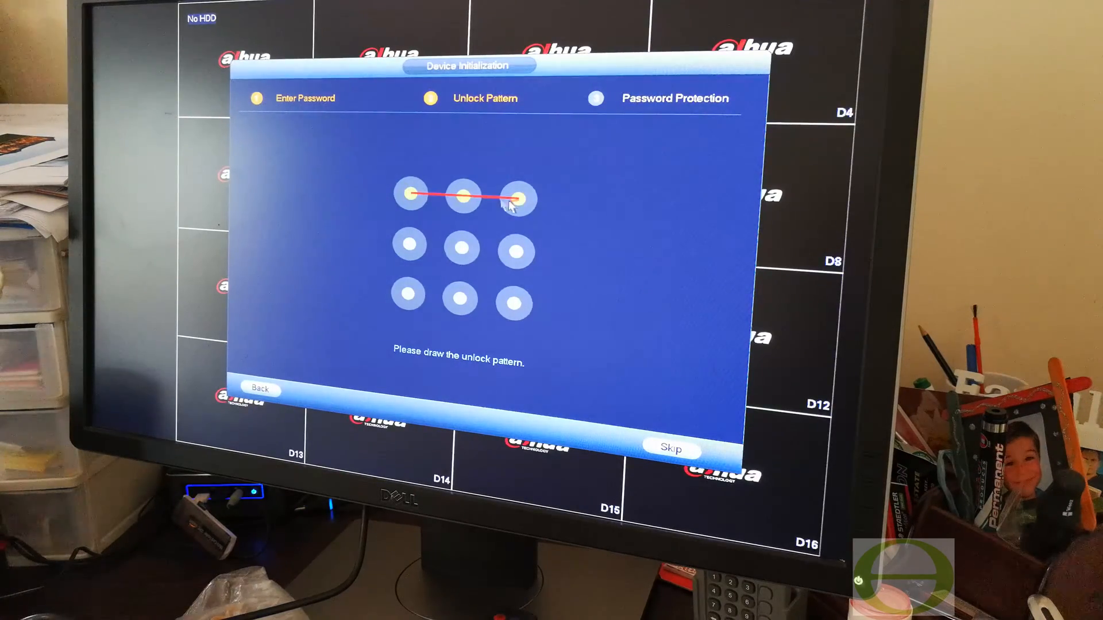
pyautogui.moveTo(513, 200); pyautogui.dragTo(513, 301)
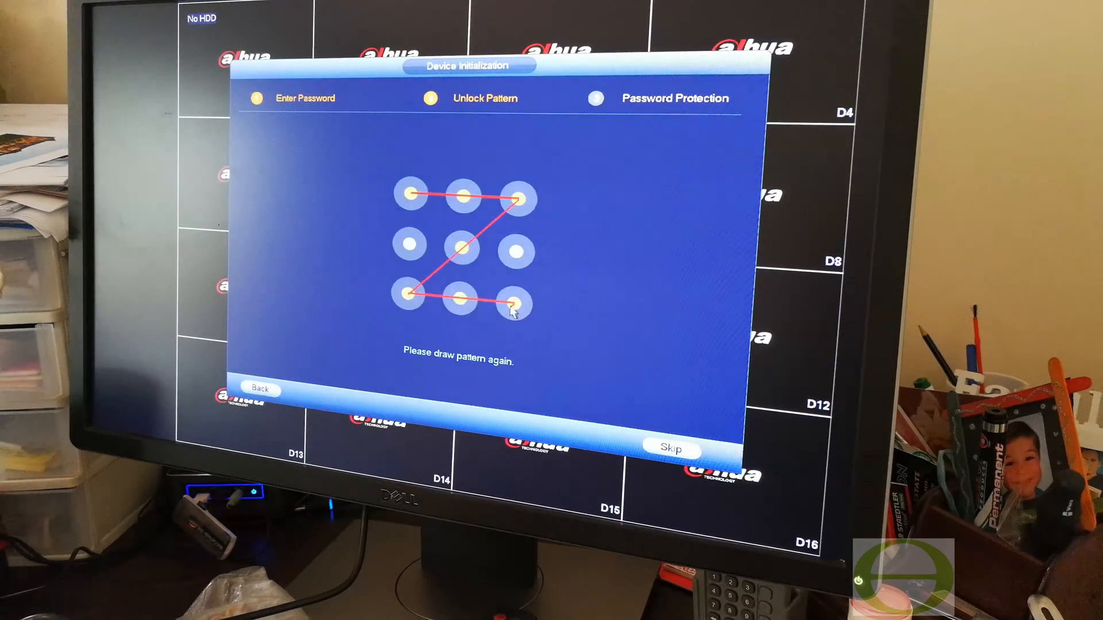
pyautogui.click(671, 450)
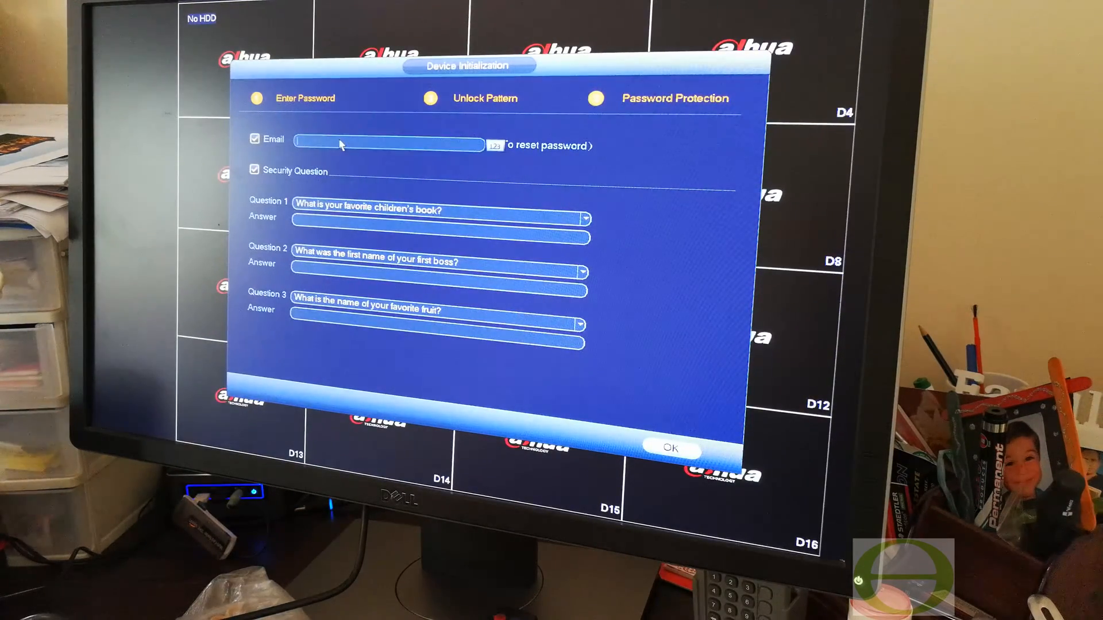
# Start the recovery email, change the second security question, and dismiss the missing-answer warning.
pyautogui.click(385, 144)
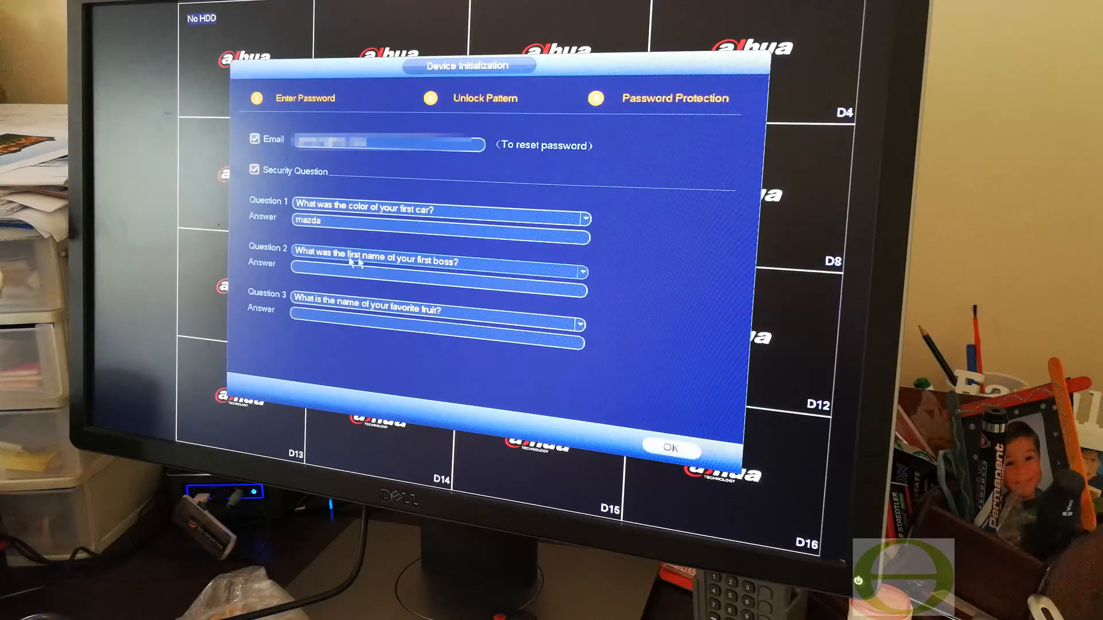
pyautogui.click(436, 324)
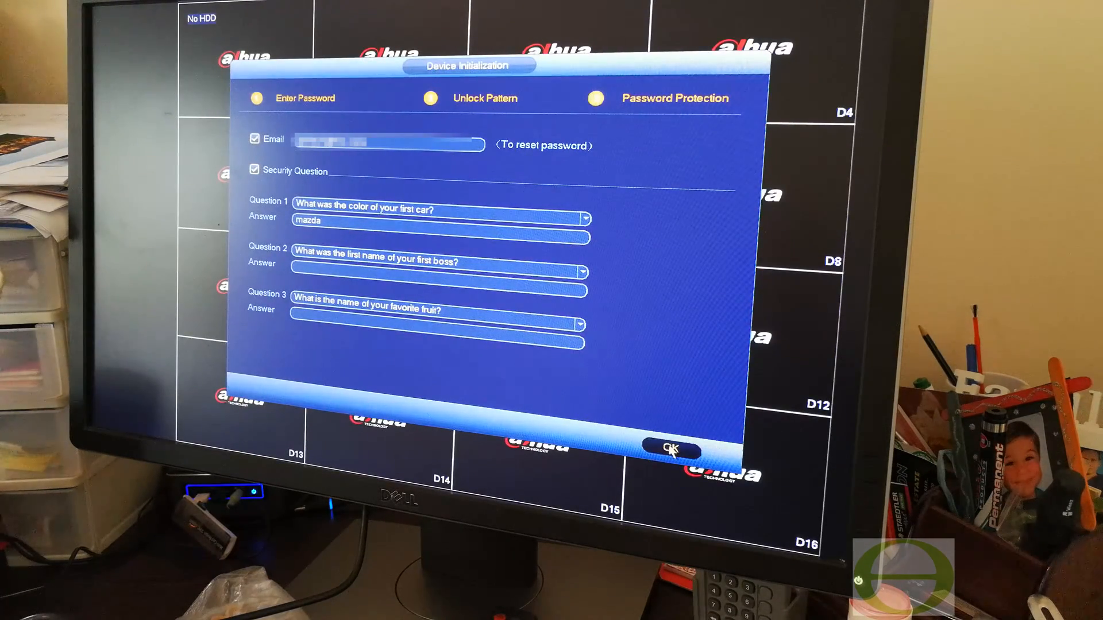
pyautogui.click(671, 451)
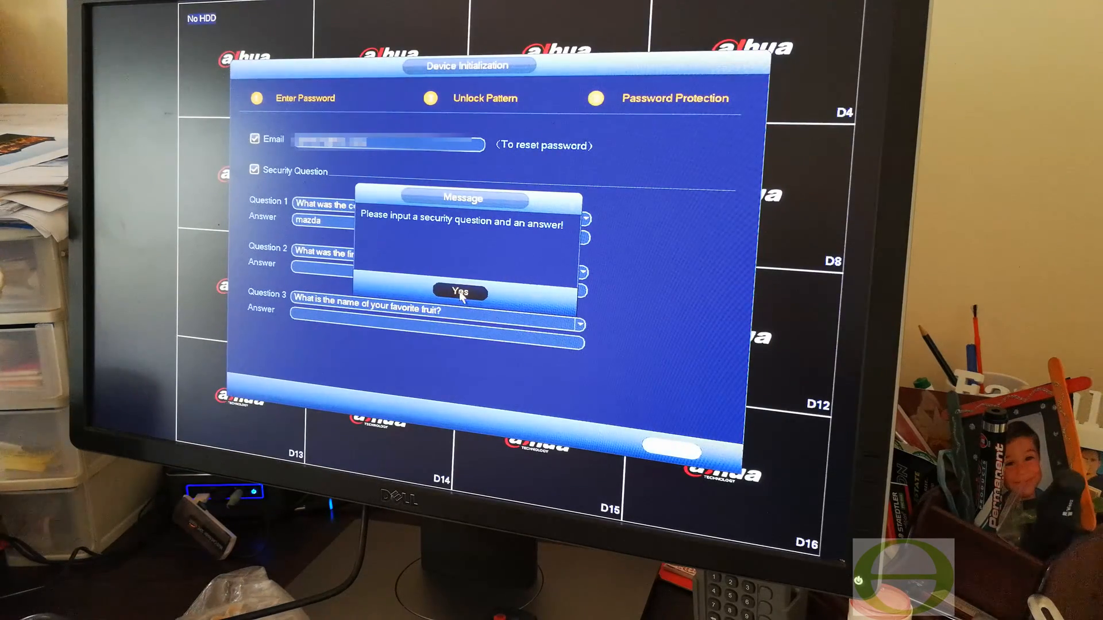
pyautogui.click(461, 293)
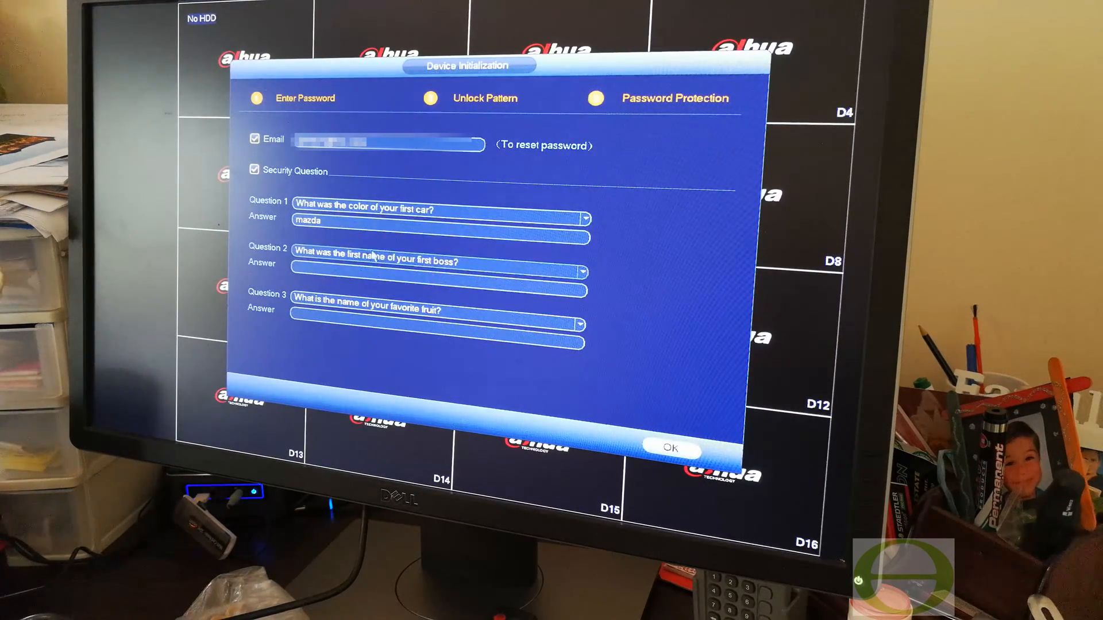
pyautogui.click(583, 273)
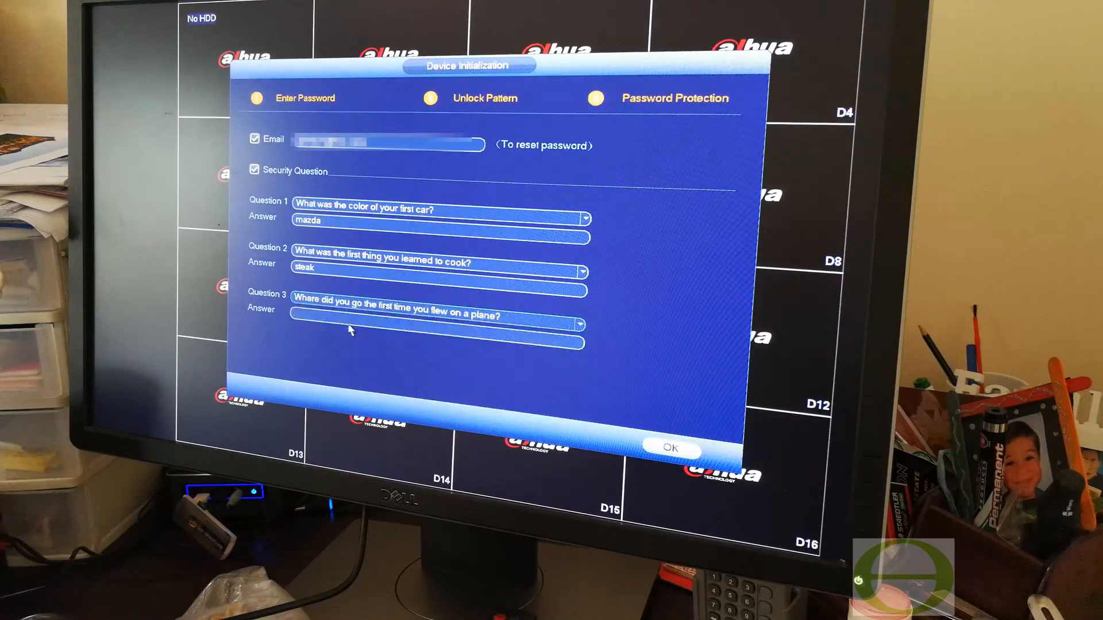
pyautogui.click(432, 326)
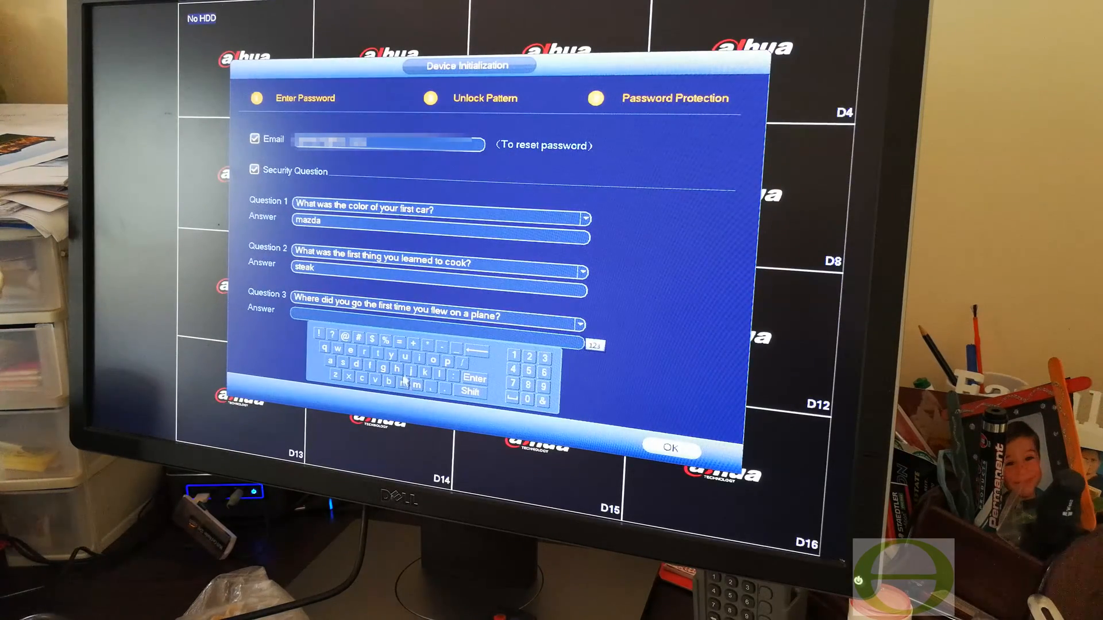
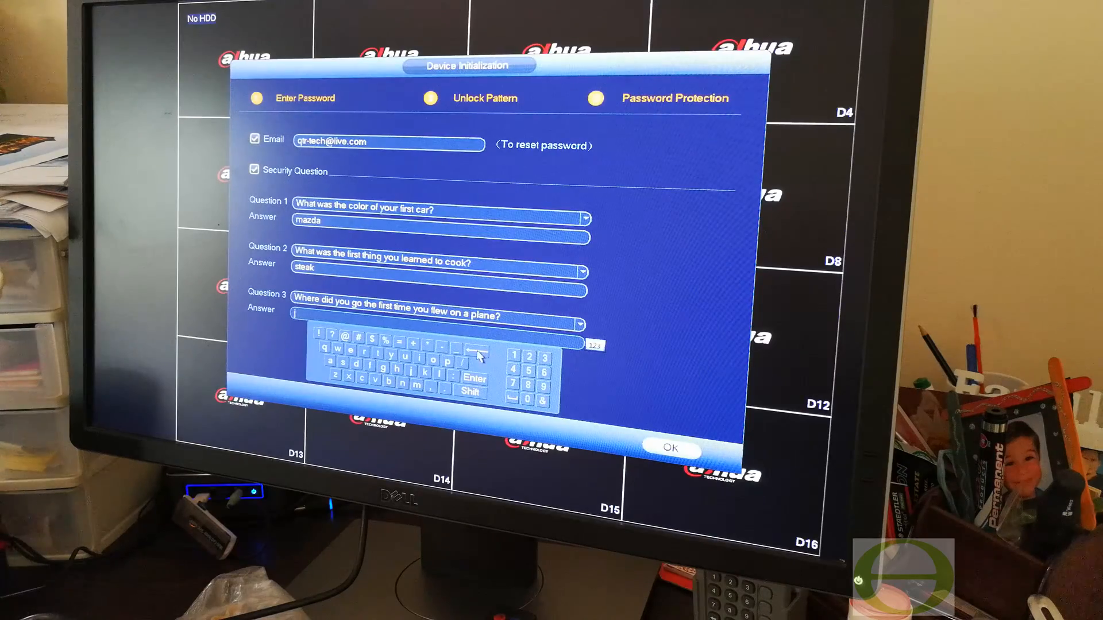
pyautogui.click(358, 374)
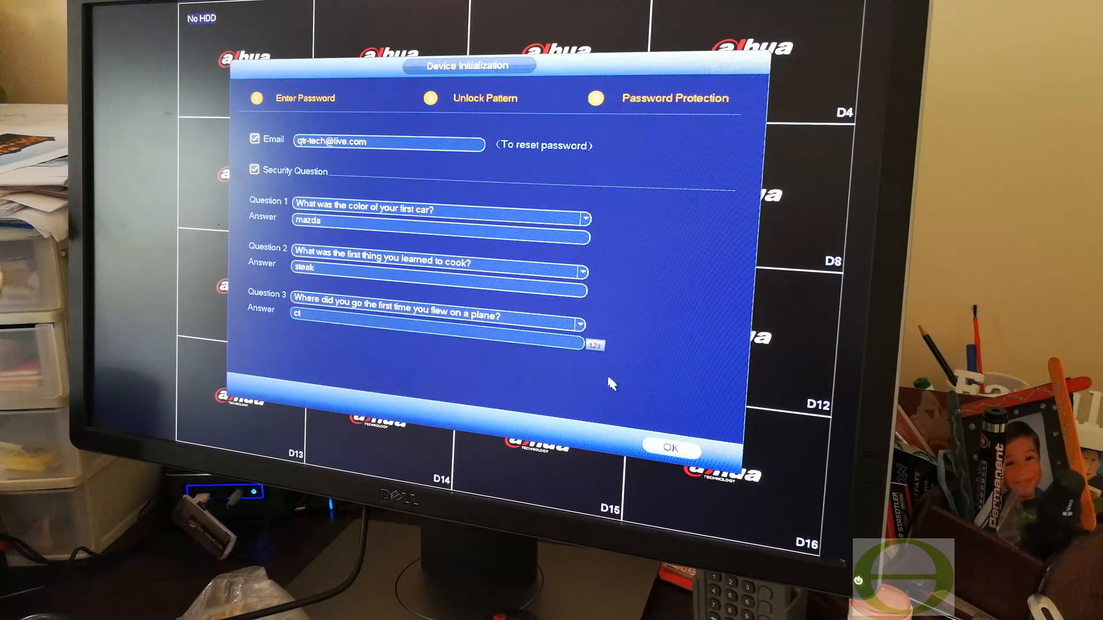
pyautogui.click(668, 449)
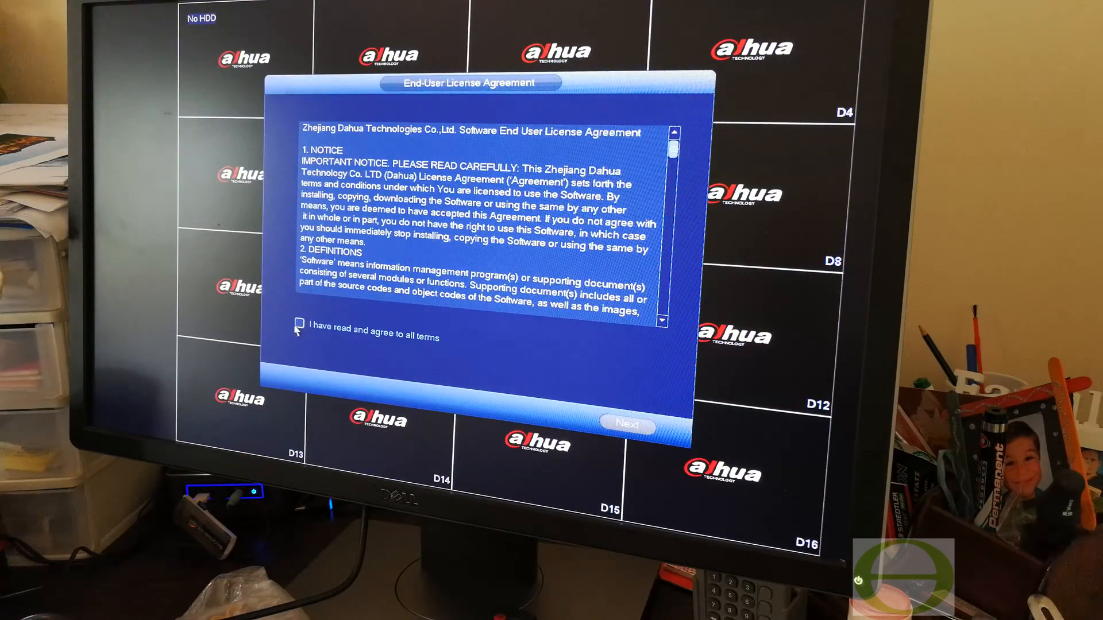
# Agree to the license terms and pass the Startup Wizard intro with auto-update left on.
pyautogui.click(299, 324)
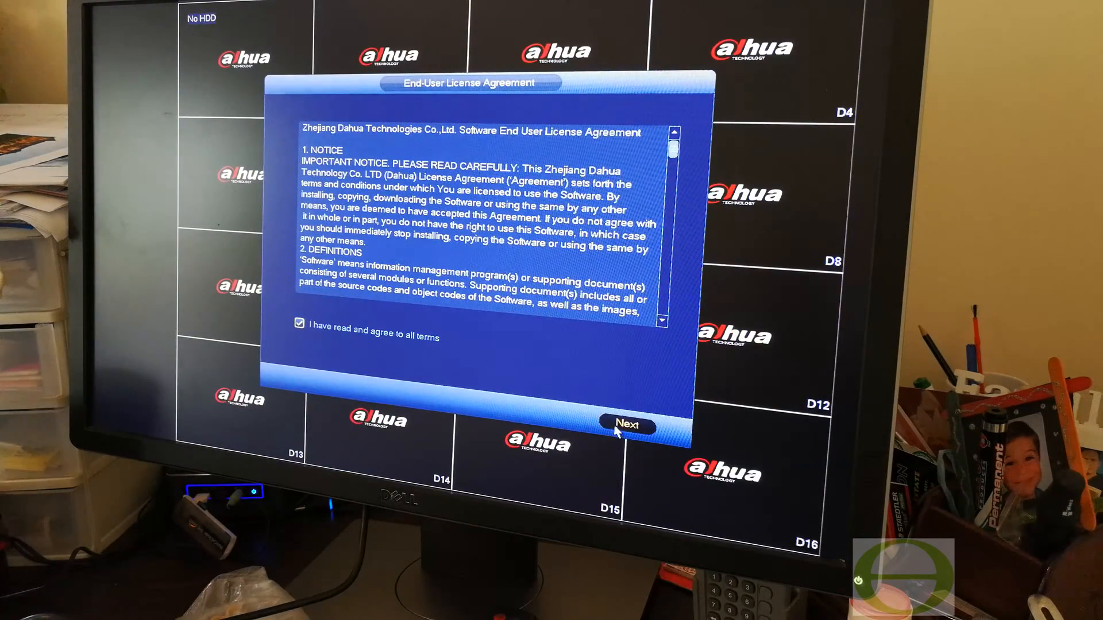
pyautogui.click(627, 426)
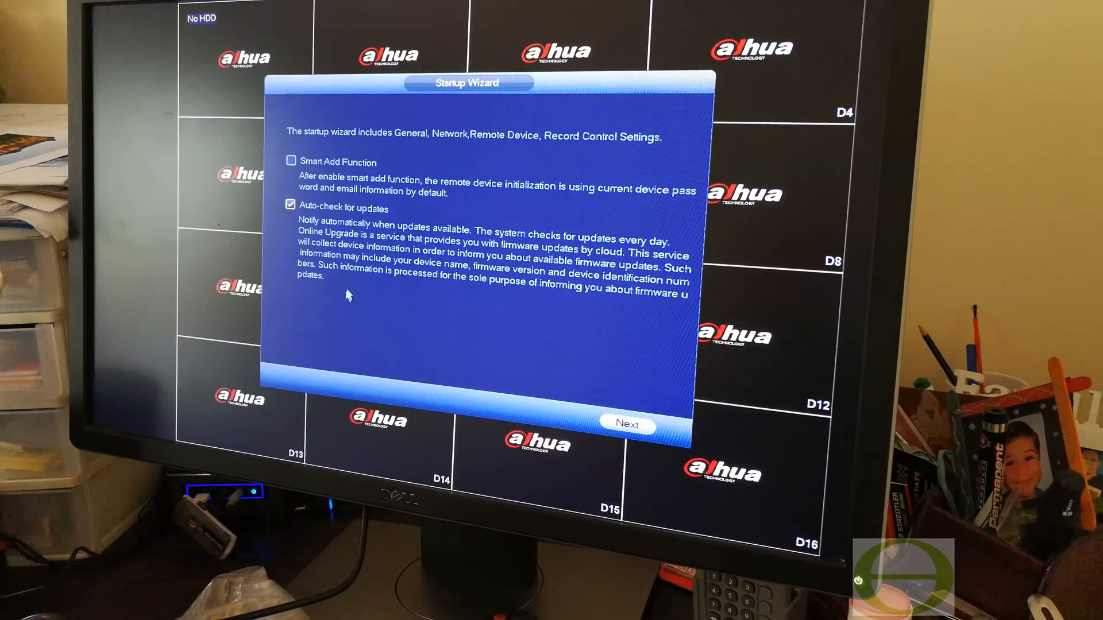
pyautogui.moveTo(324, 231)
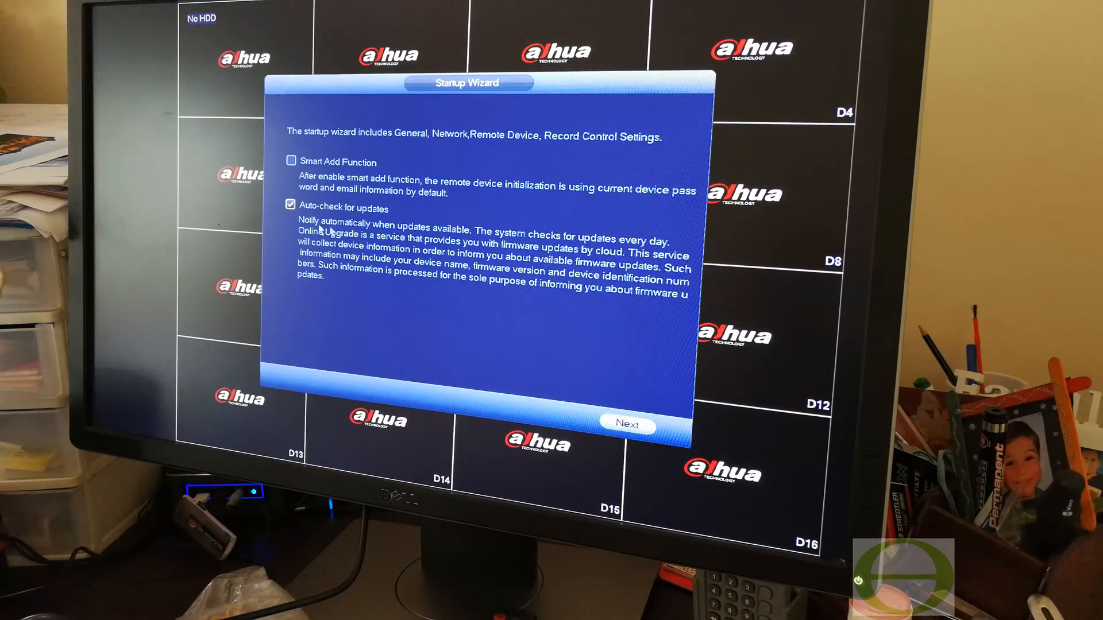
pyautogui.moveTo(344, 253)
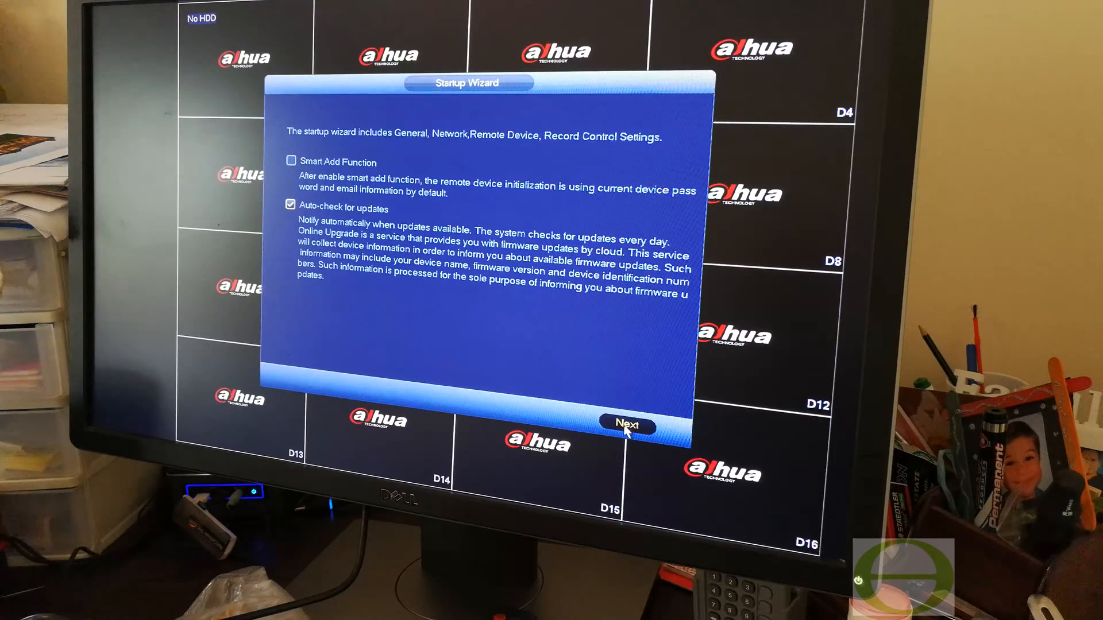
pyautogui.click(627, 426)
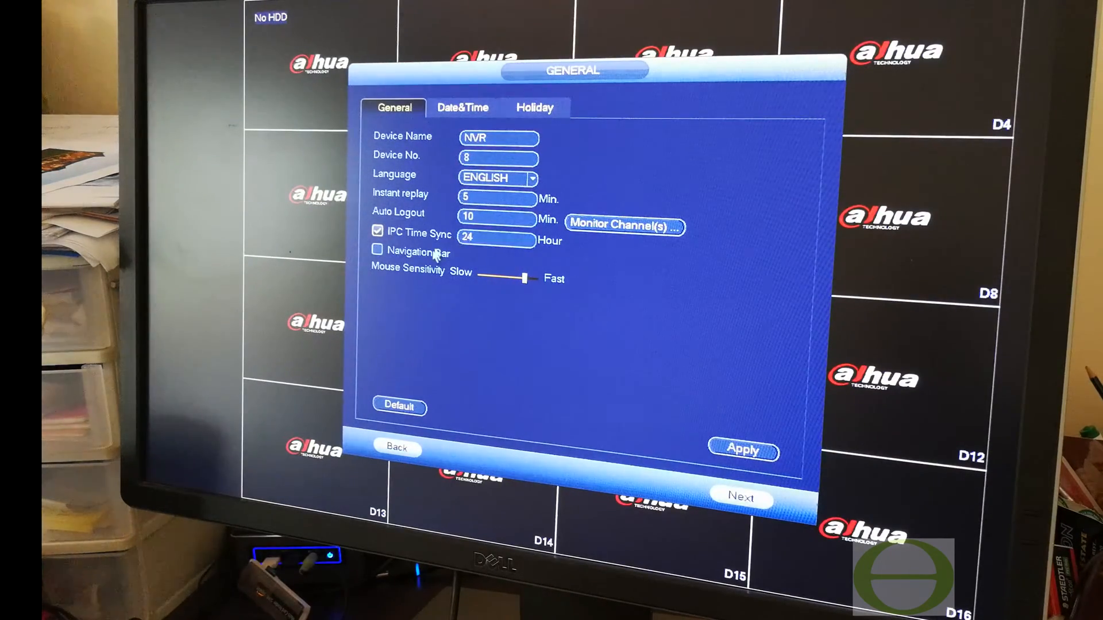
# Review the Date & Time tab, then advance to the TCP/IP page.
pyautogui.click(462, 108)
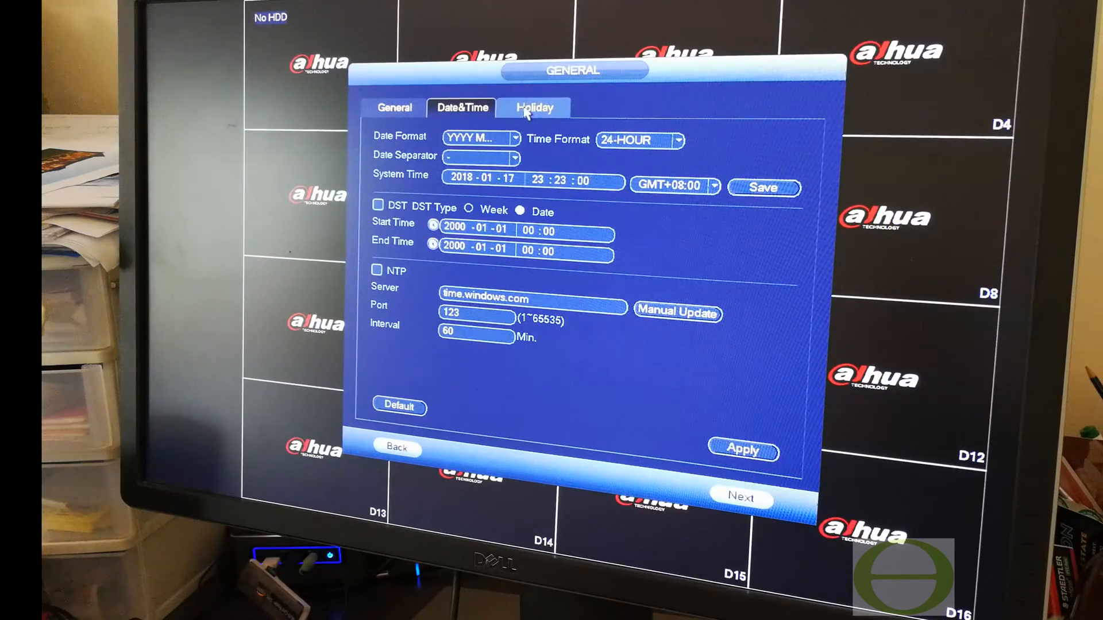
pyautogui.click(740, 499)
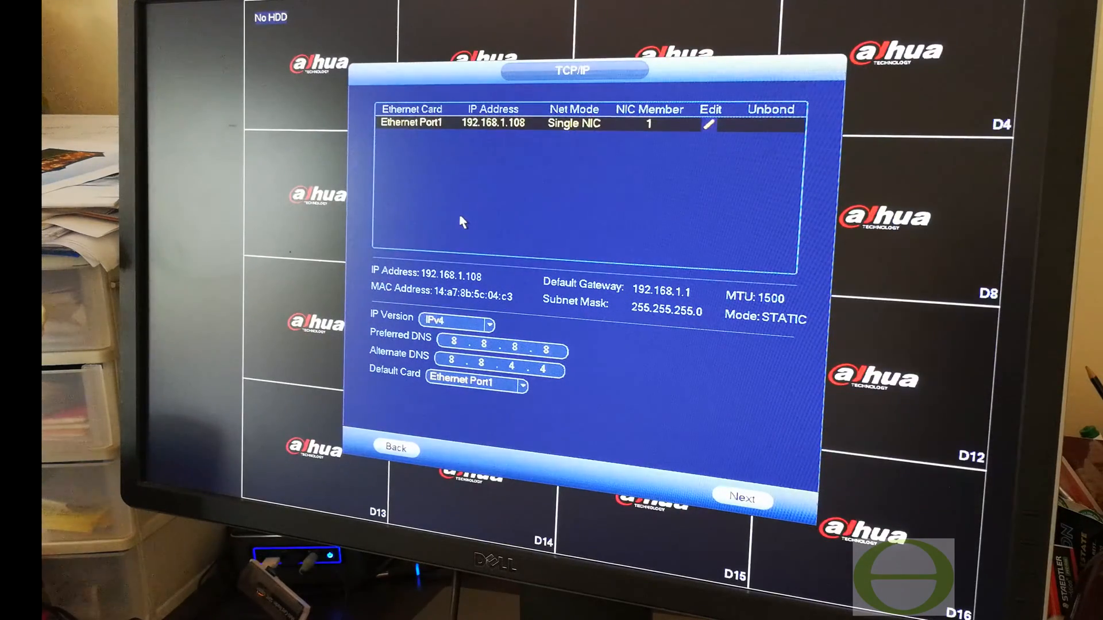
pyautogui.click(500, 350)
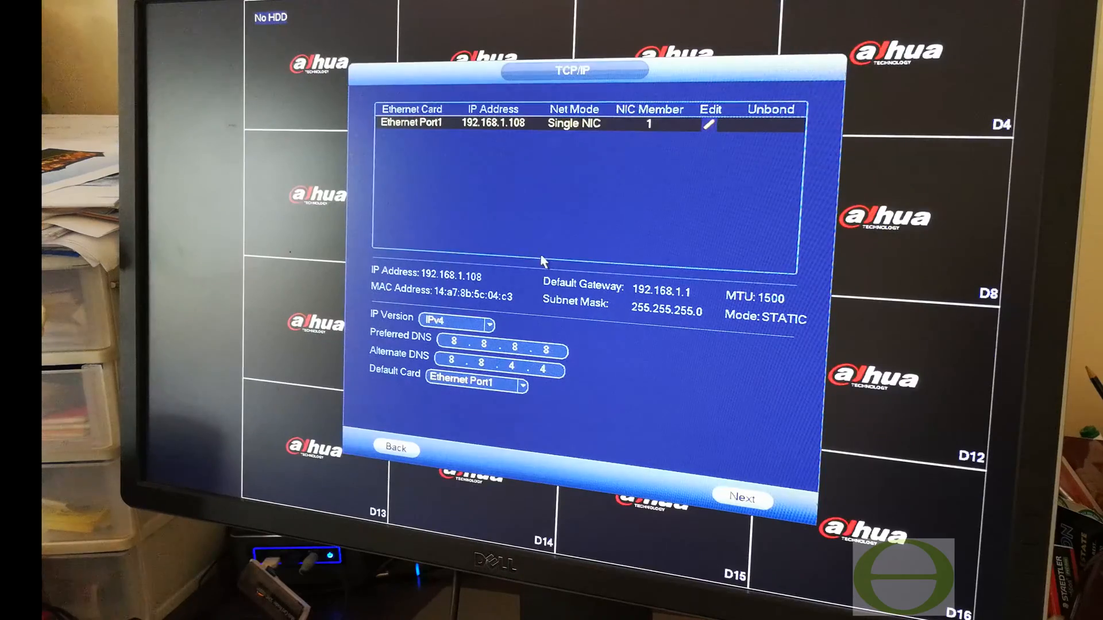
pyautogui.moveTo(542, 262)
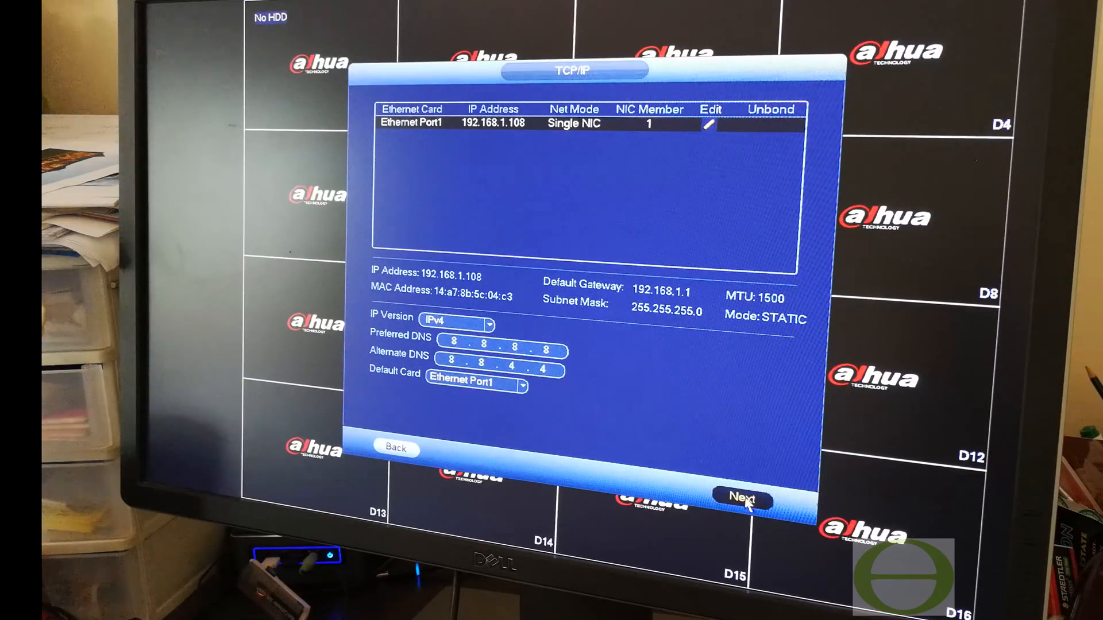
# Advance past the TCP/IP page to the EASY4IP page.
pyautogui.click(742, 499)
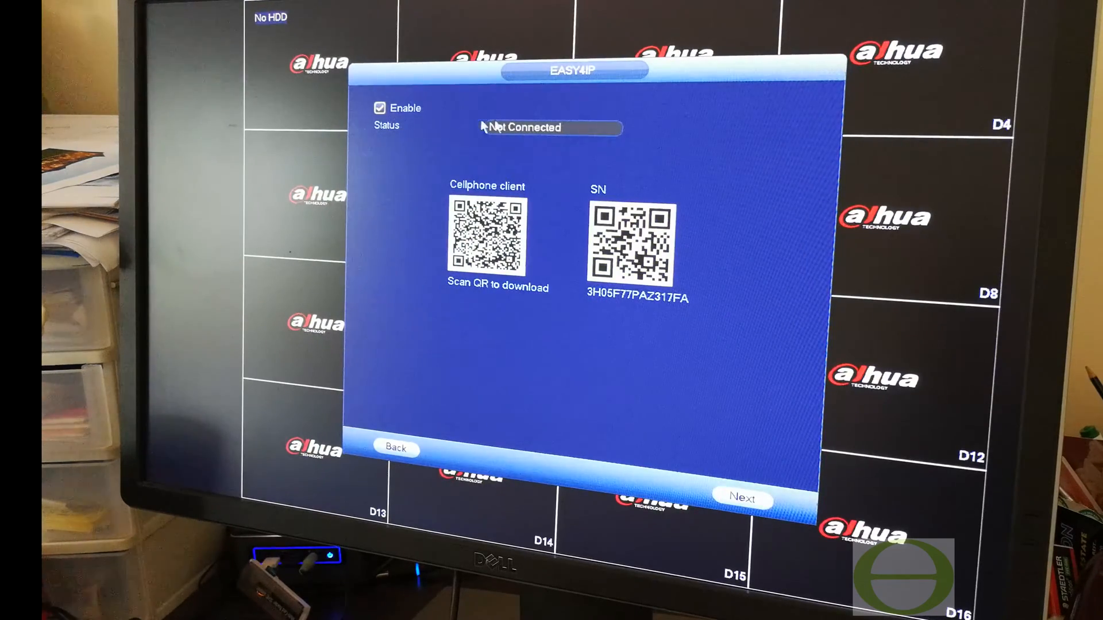
pyautogui.moveTo(724, 470)
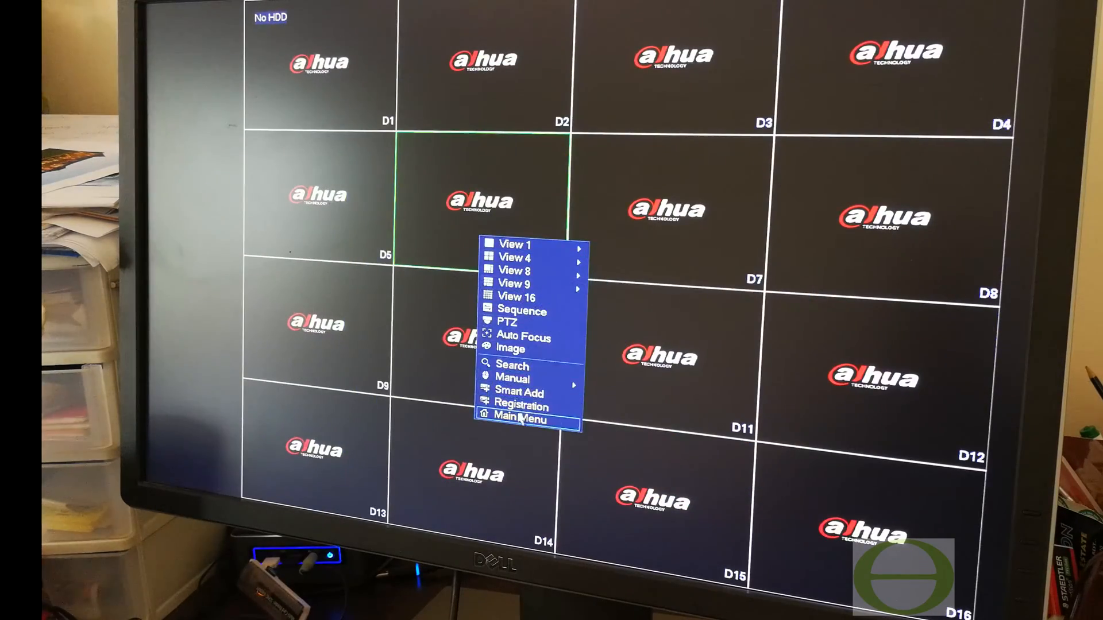
# Go through Main Menu to Network, showing Ethernet Port1's TCP/IP configuration.
pyautogui.click(514, 420)
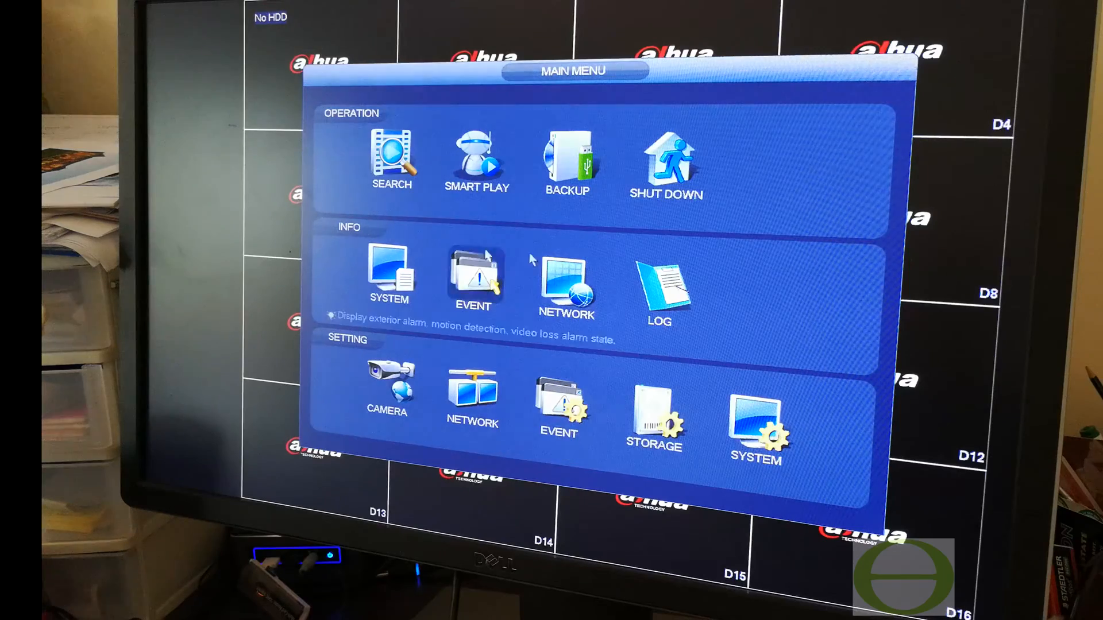
pyautogui.moveTo(472, 394)
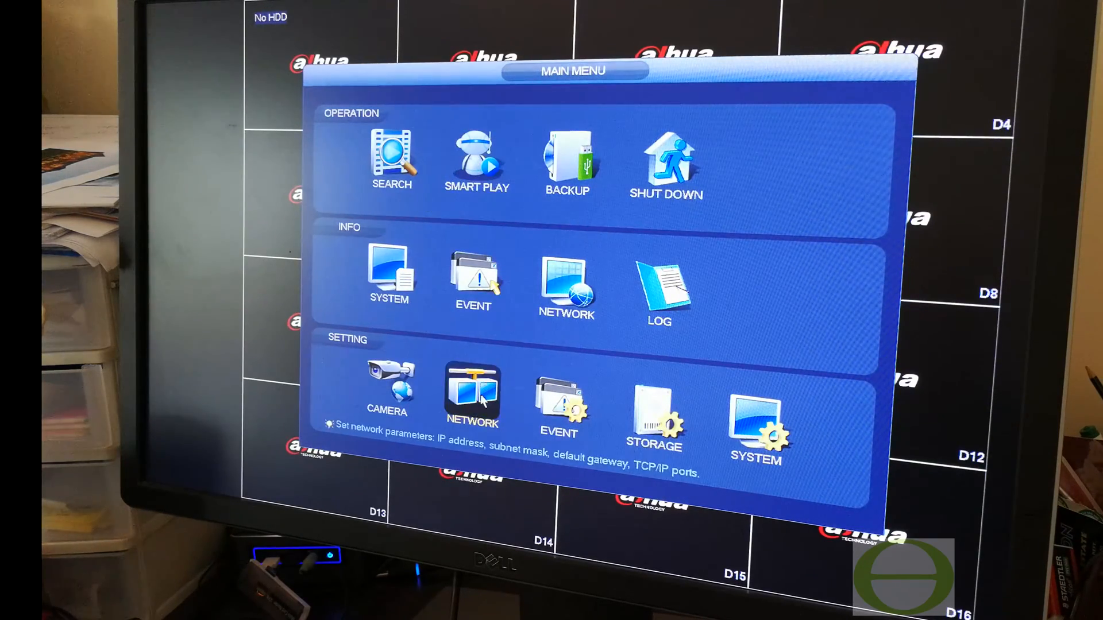
pyautogui.click(472, 394)
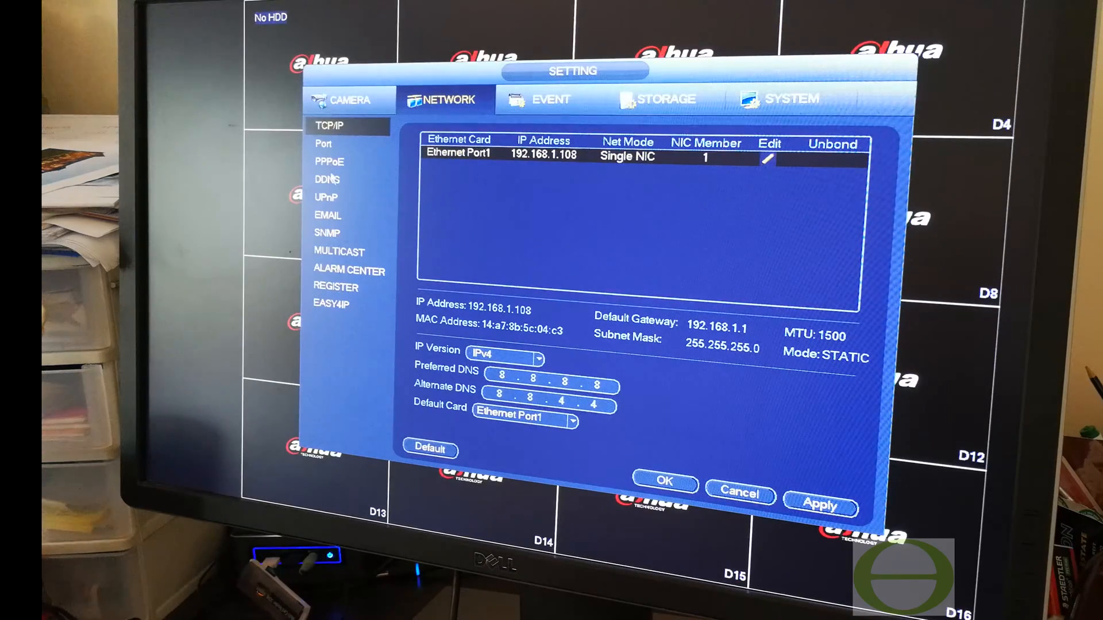
pyautogui.moveTo(531, 111)
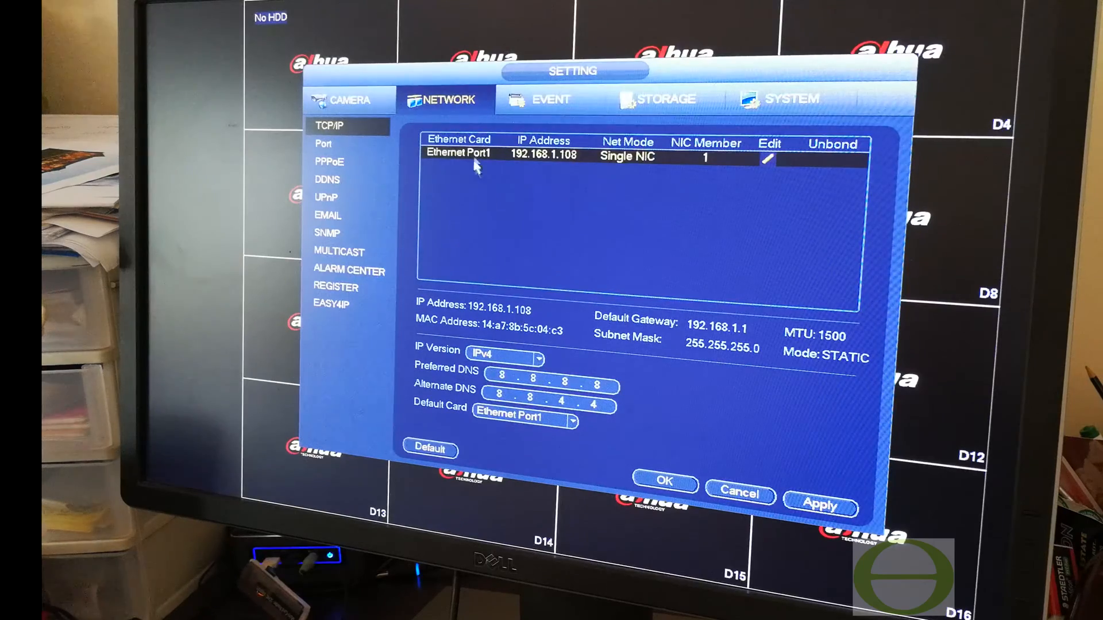
pyautogui.moveTo(766, 162)
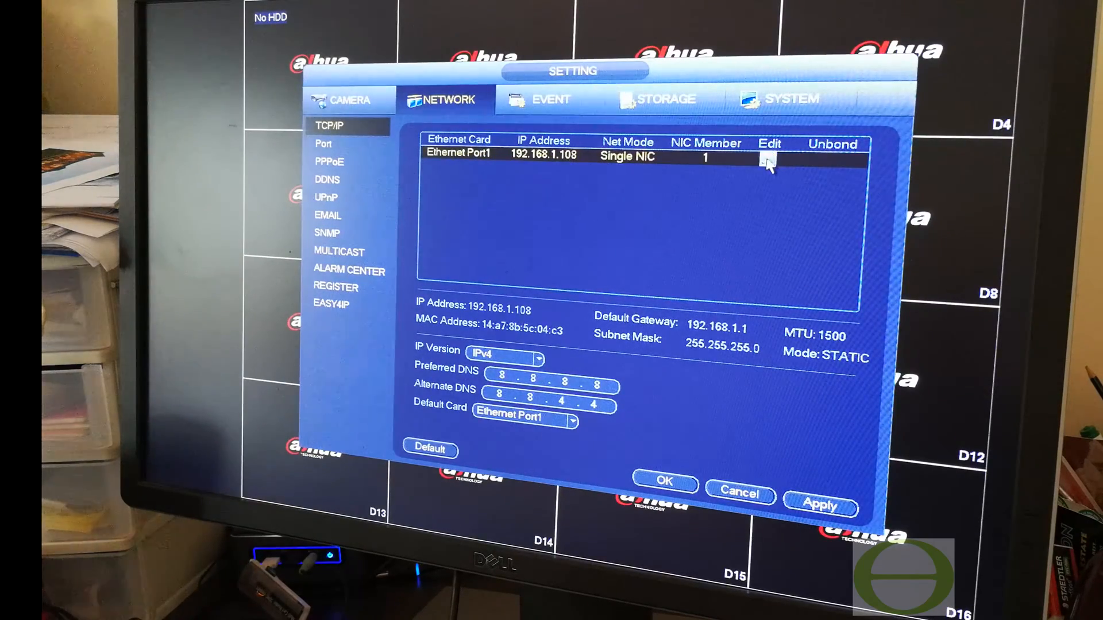
# Set Ethernet Port1's IP address to 10.0.0.250 with DHCP unchecked and confirm.
pyautogui.click(767, 156)
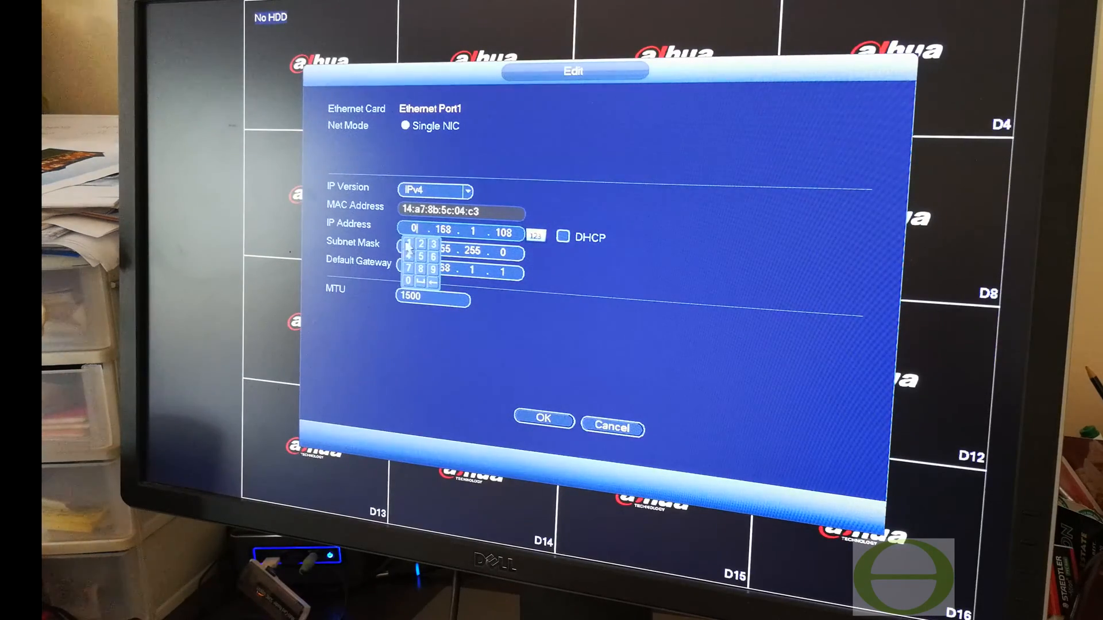
pyautogui.write('1')
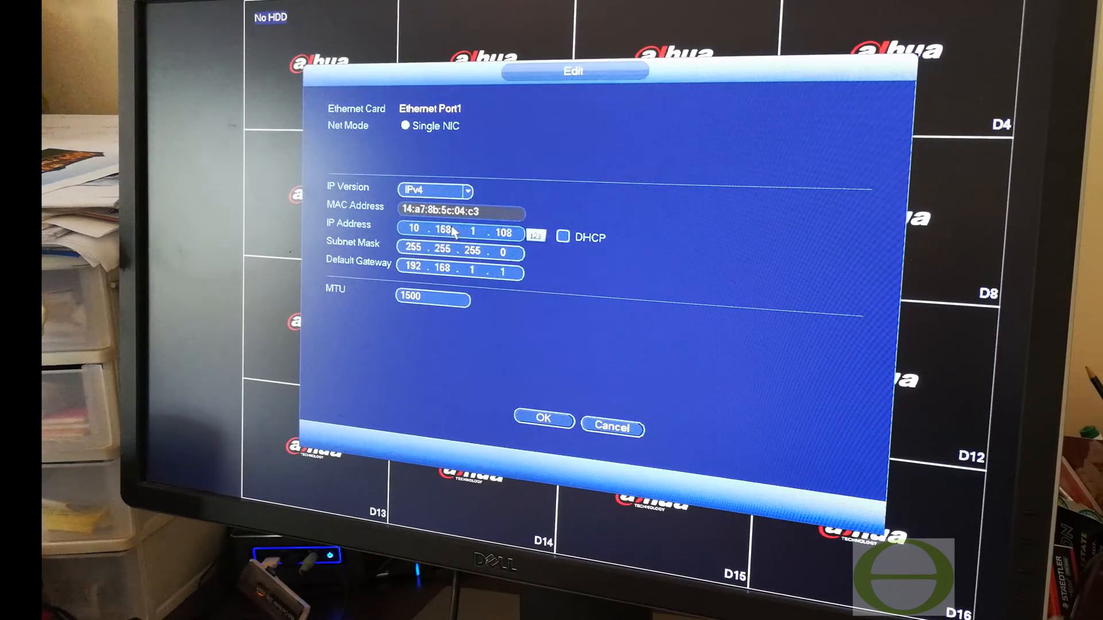
pyautogui.click(442, 229)
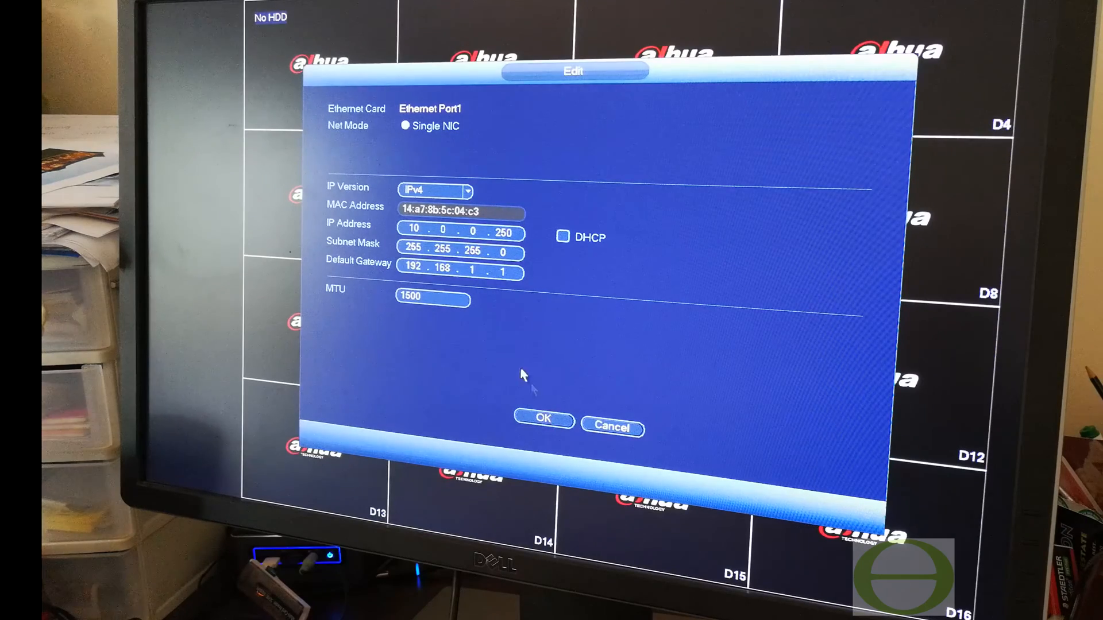
pyautogui.click(413, 269)
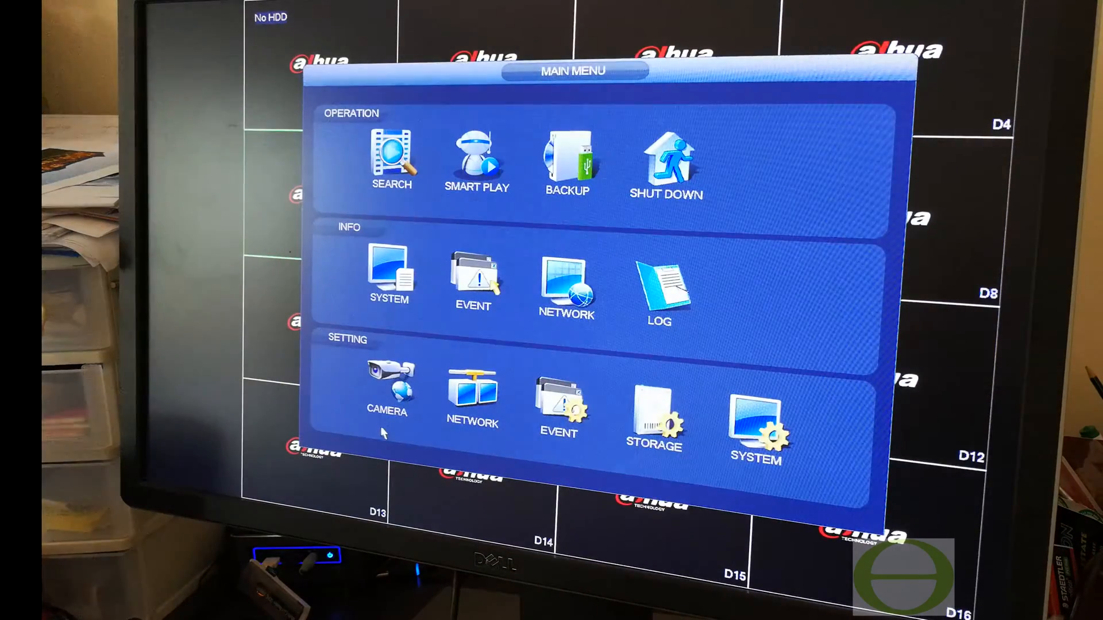
pyautogui.moveTo(755, 429)
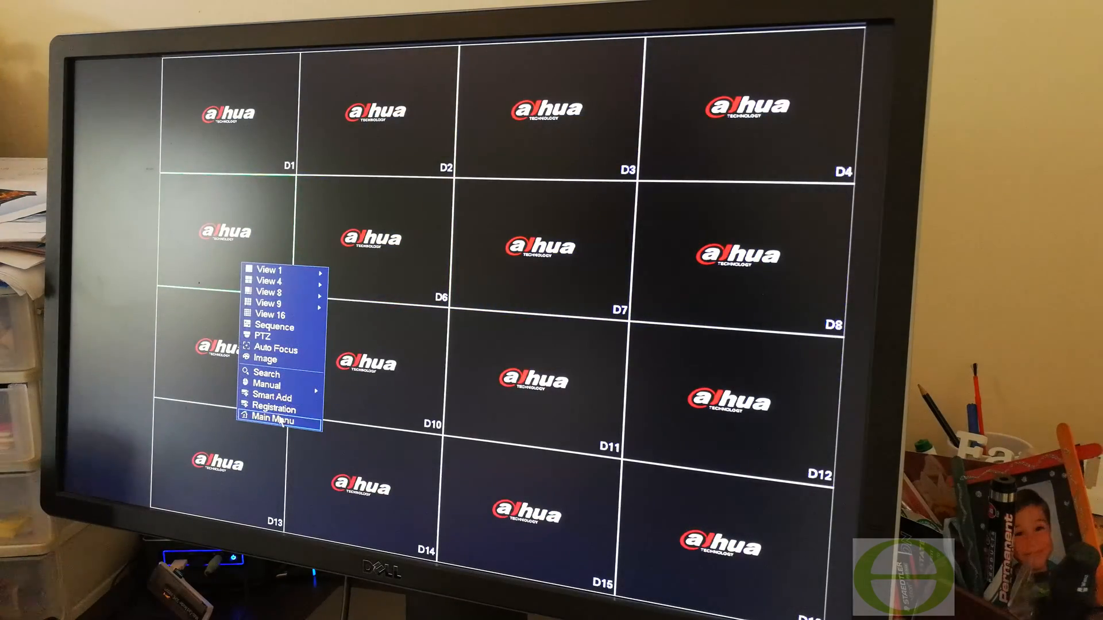
# Request the Main Menu from live view, bringing up the System Login pattern prompt.
pyautogui.click(270, 420)
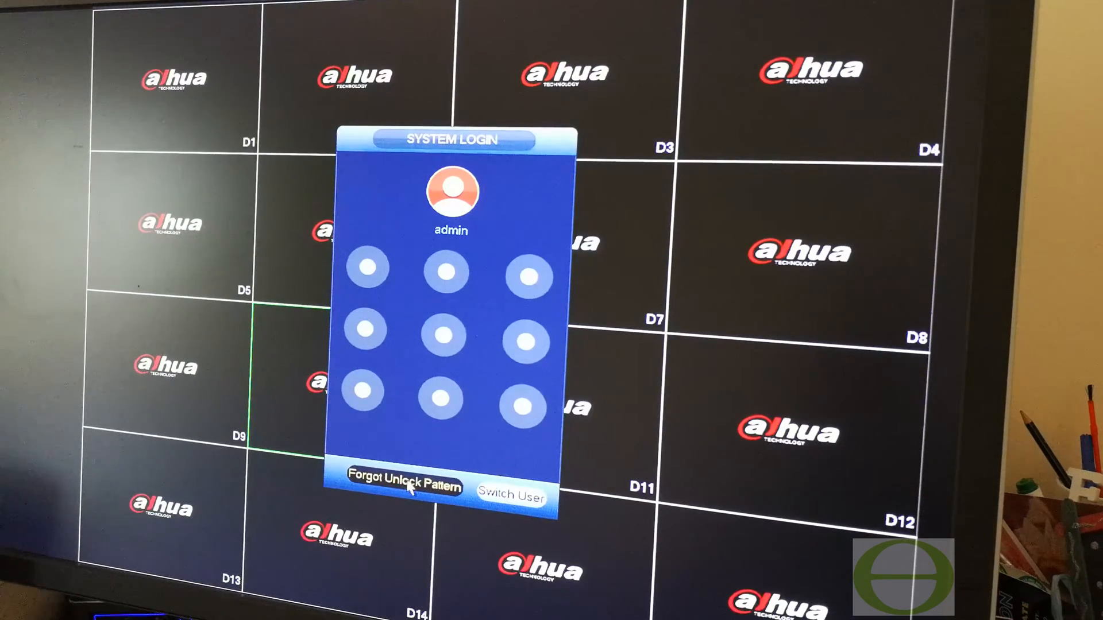
# Choose Forgot Unlock Pattern on System Login to bring up the admin Reset dialog with QR code.
pyautogui.click(415, 483)
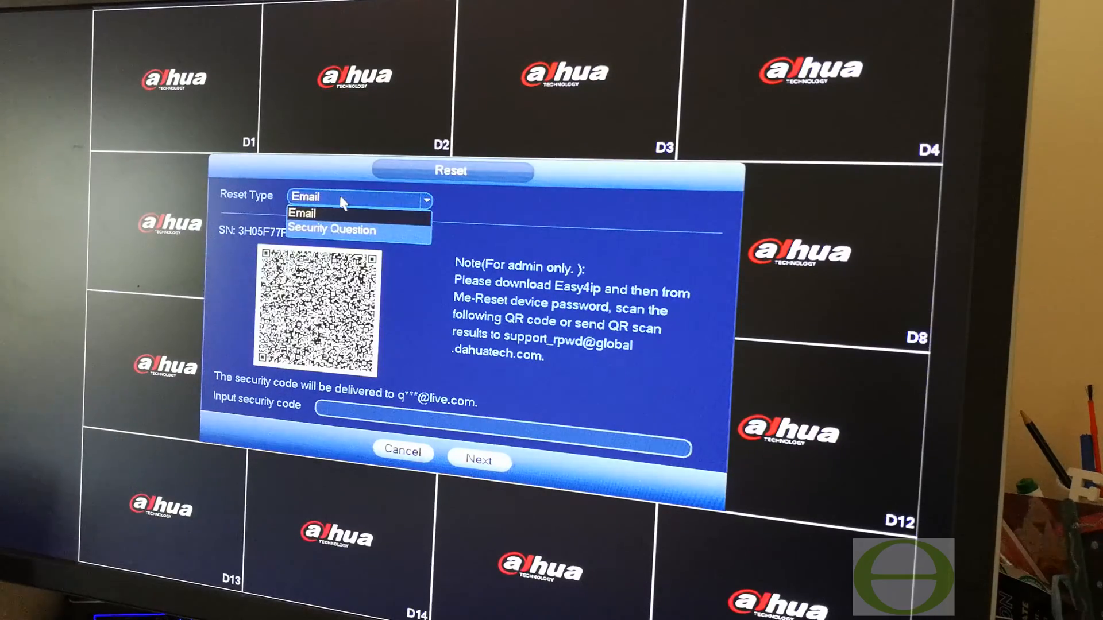
pyautogui.click(332, 230)
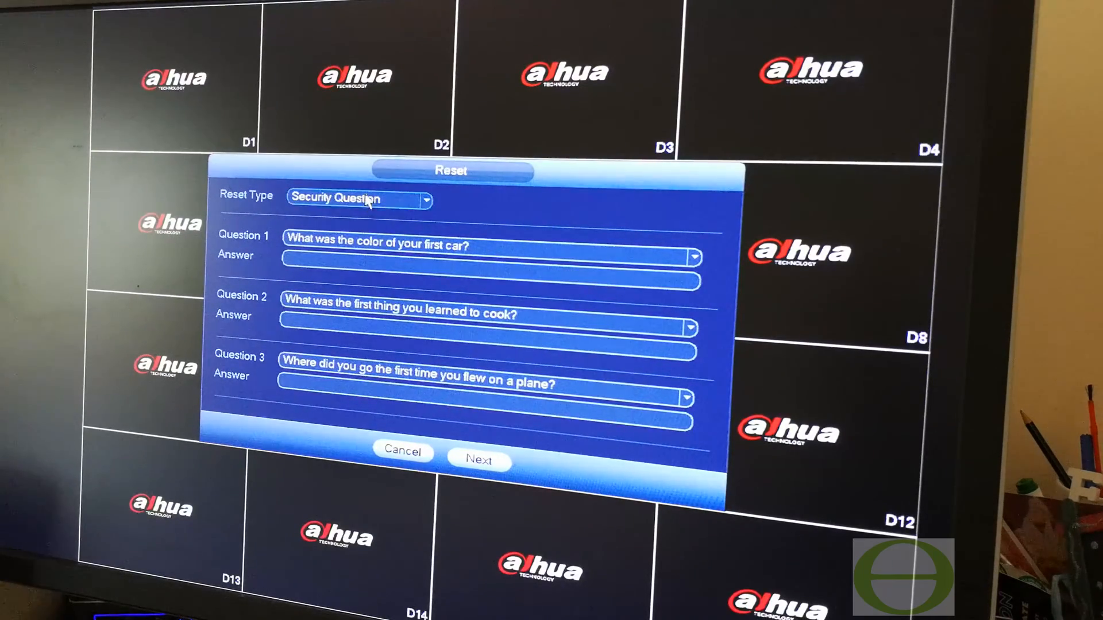
pyautogui.click(358, 197)
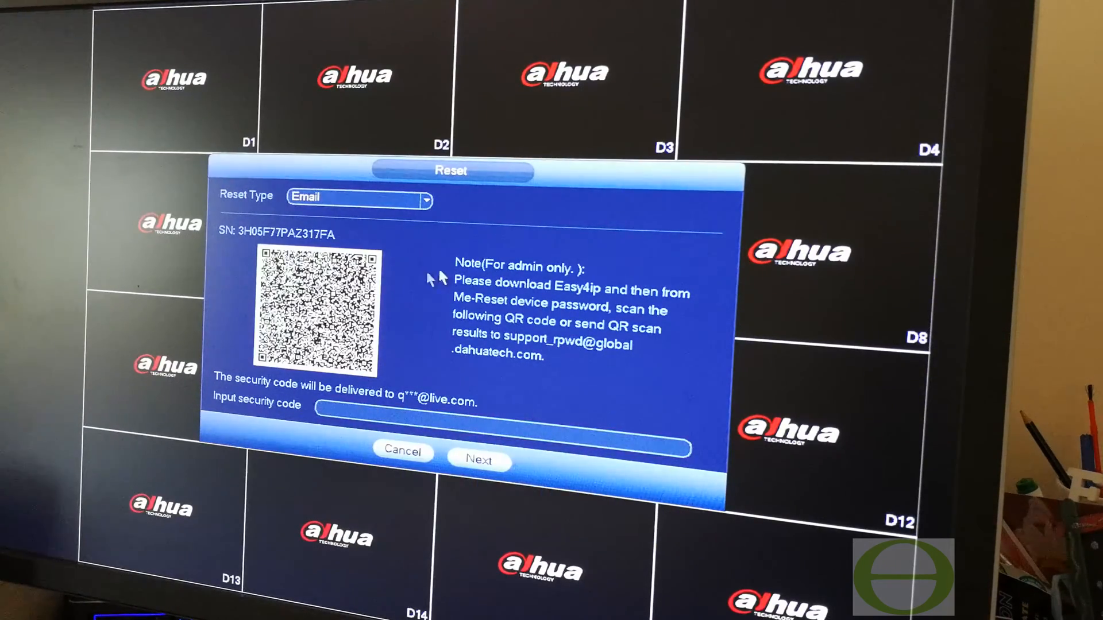
pyautogui.moveTo(514, 310)
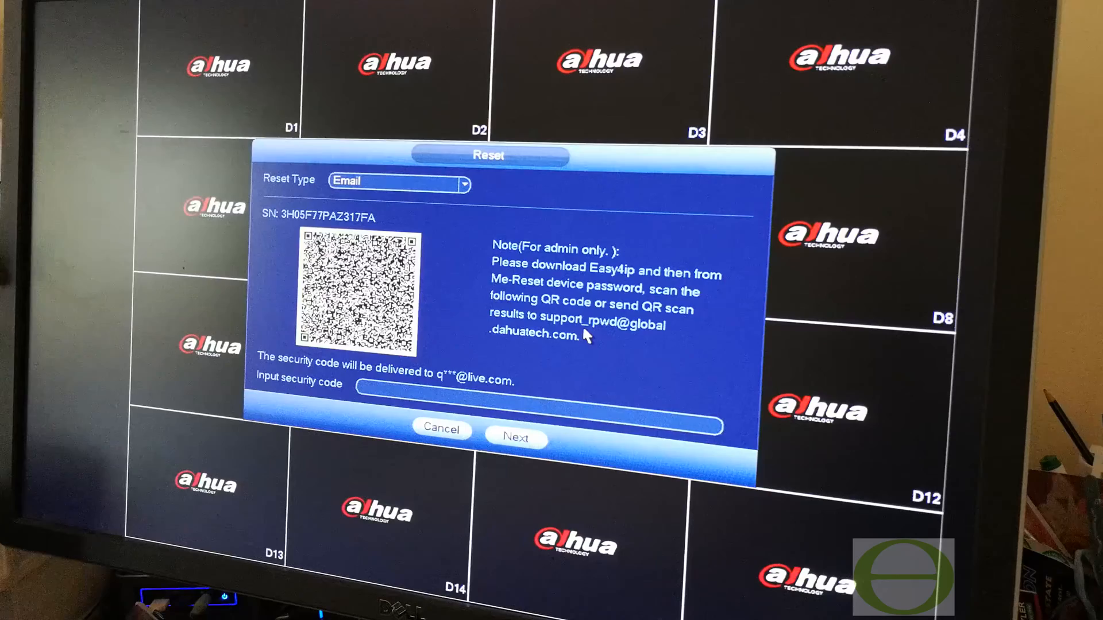
pyautogui.moveTo(490, 262)
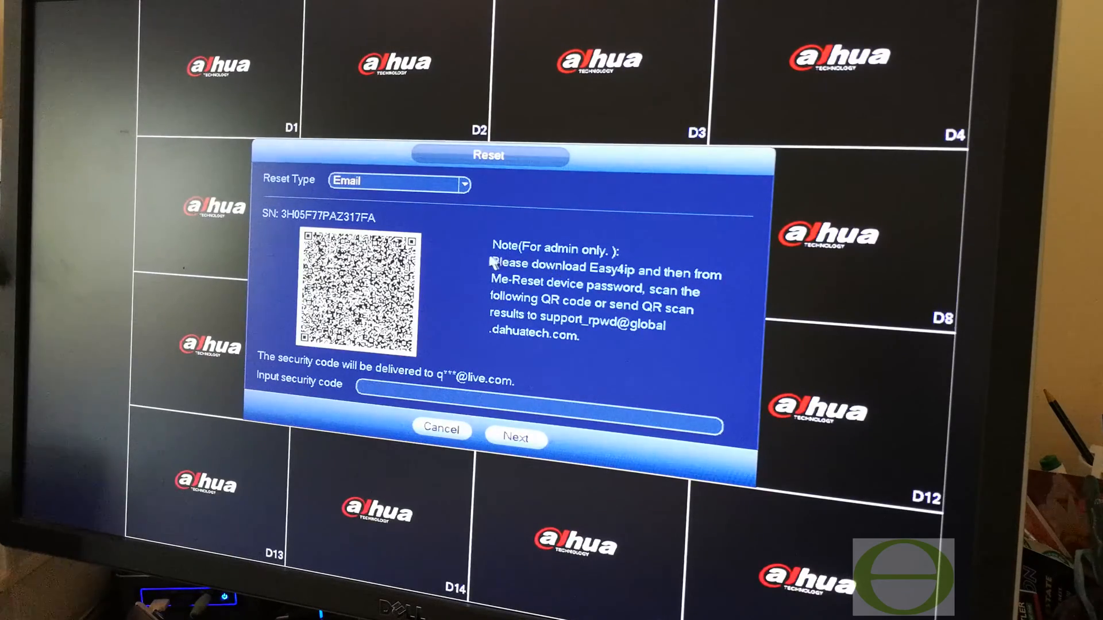
pyautogui.moveTo(613, 282)
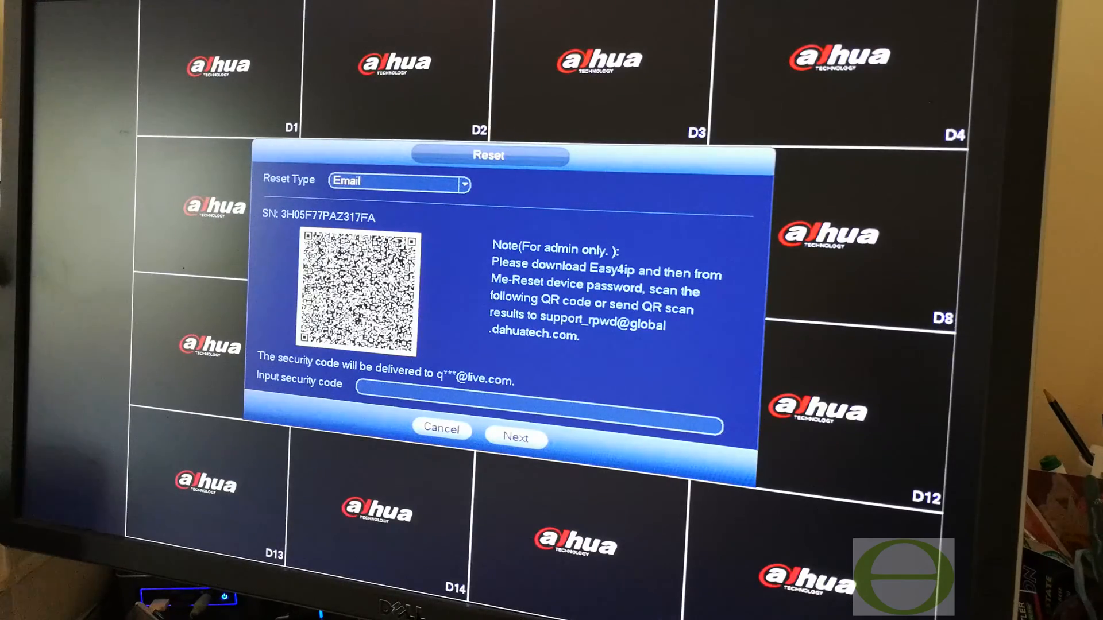
pyautogui.moveTo(662, 322)
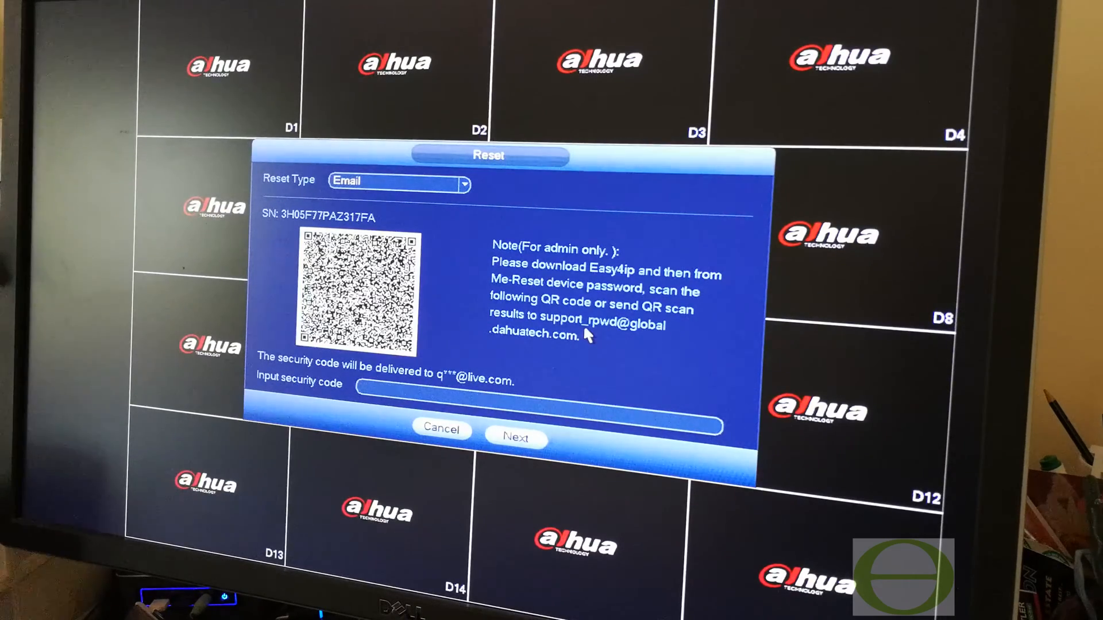
pyautogui.moveTo(616, 334)
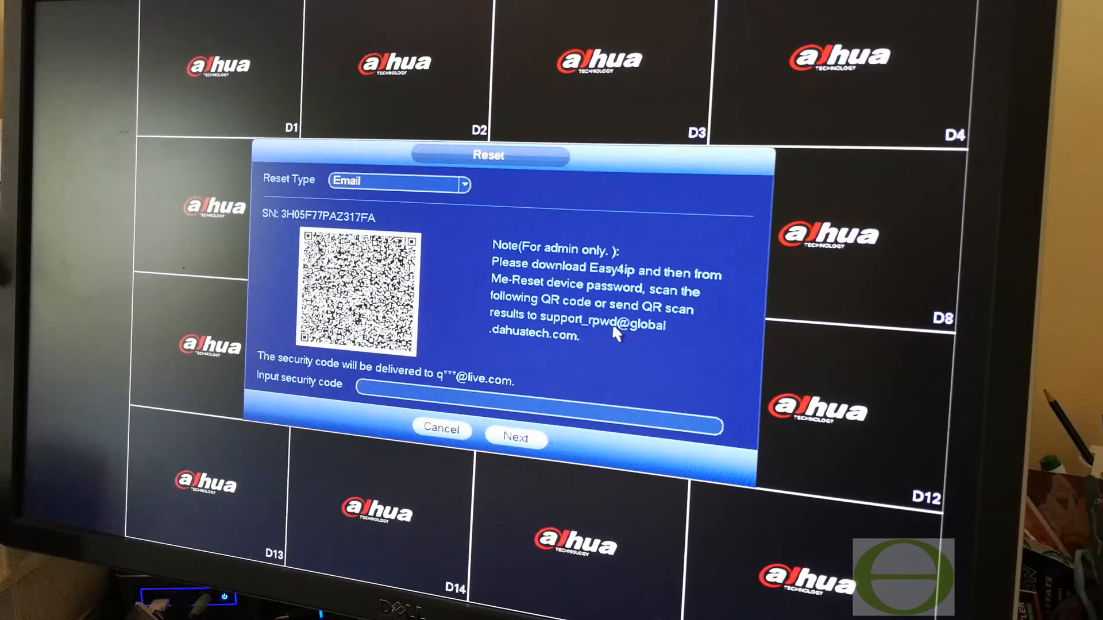
pyautogui.moveTo(495, 345)
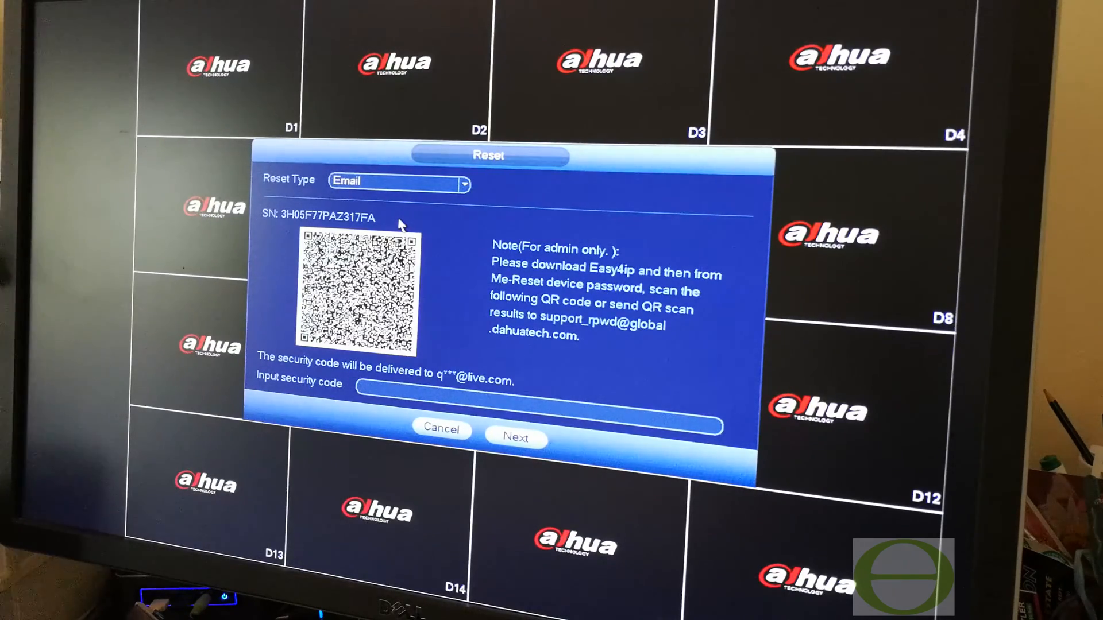
pyautogui.moveTo(464, 246)
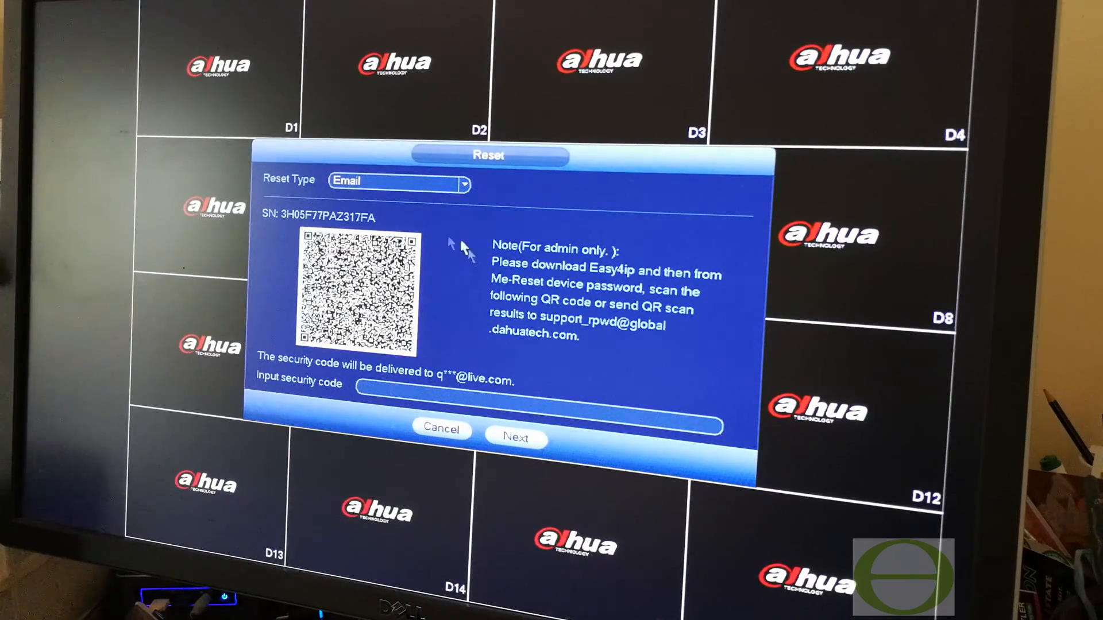
pyautogui.moveTo(440, 251)
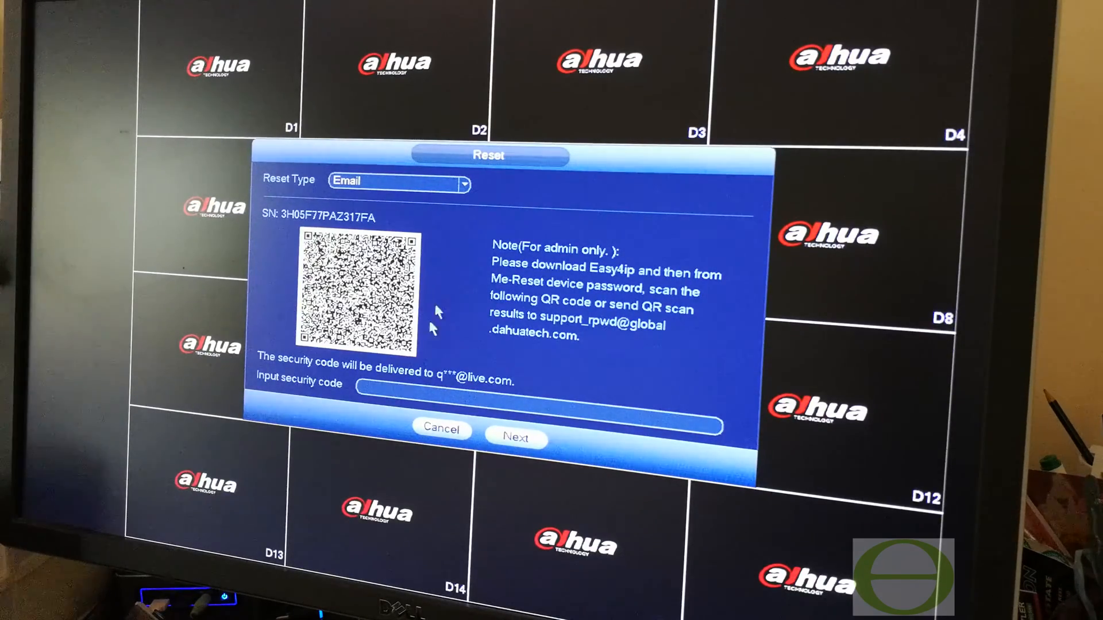
pyautogui.click(534, 387)
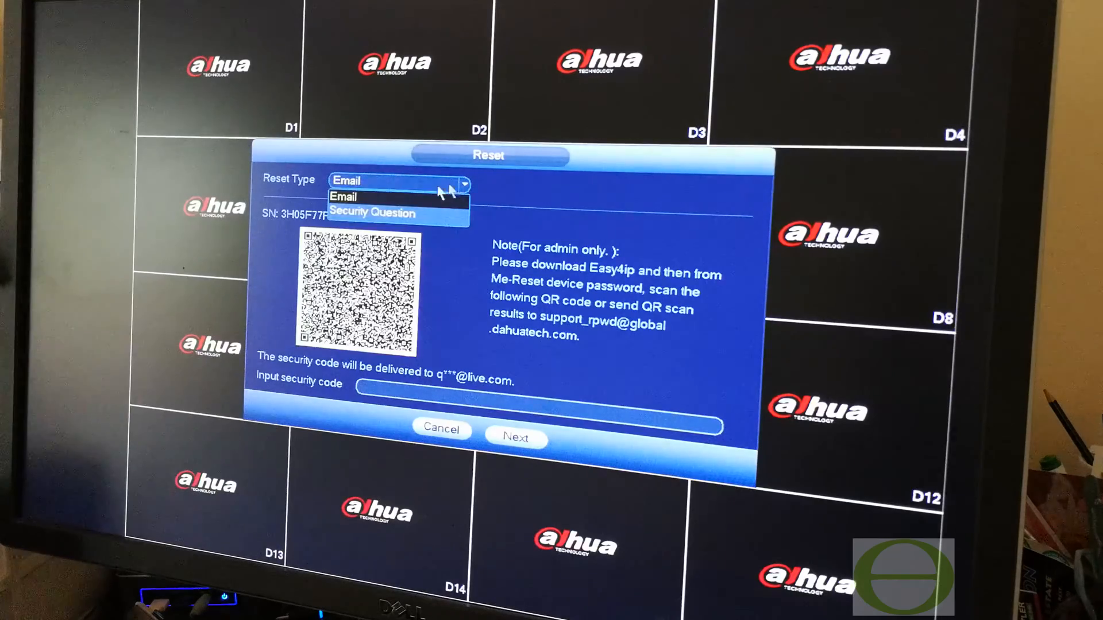
pyautogui.click(373, 213)
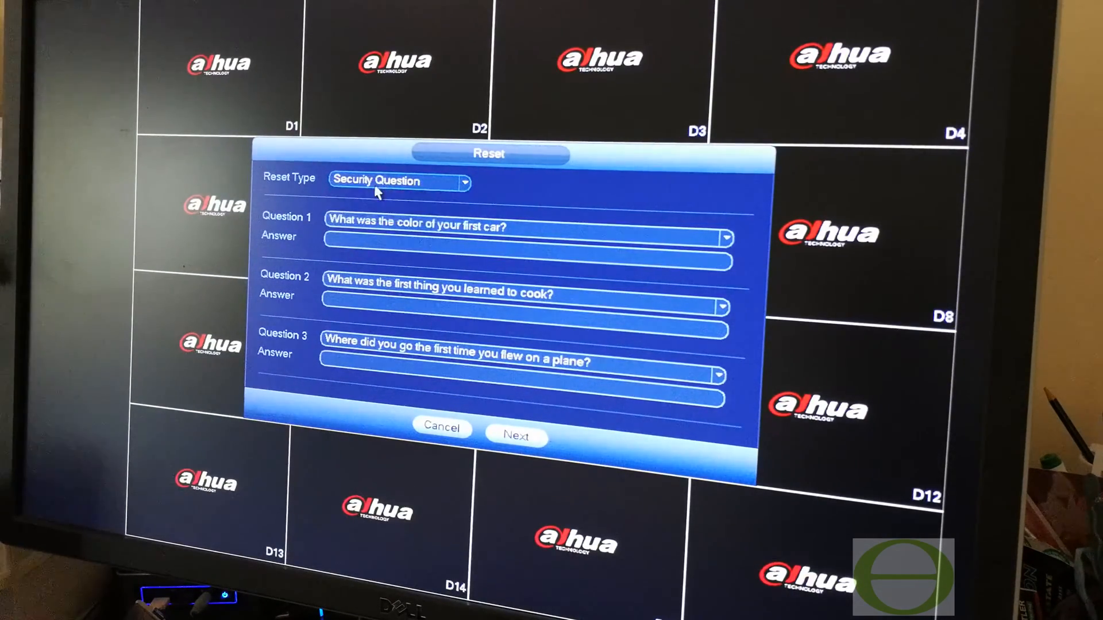
pyautogui.click(397, 182)
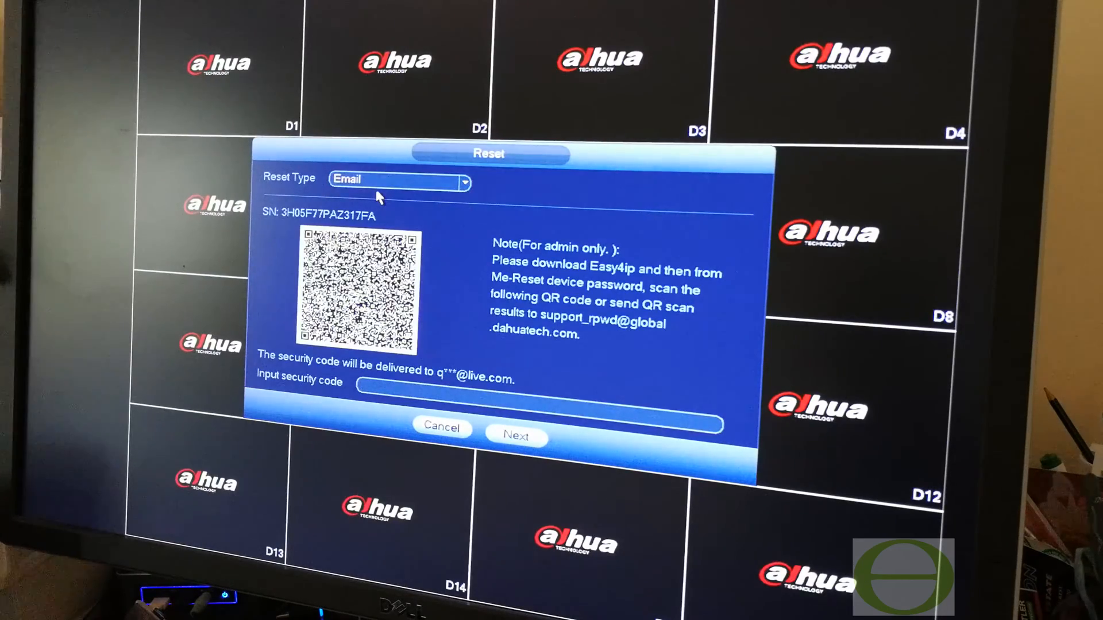